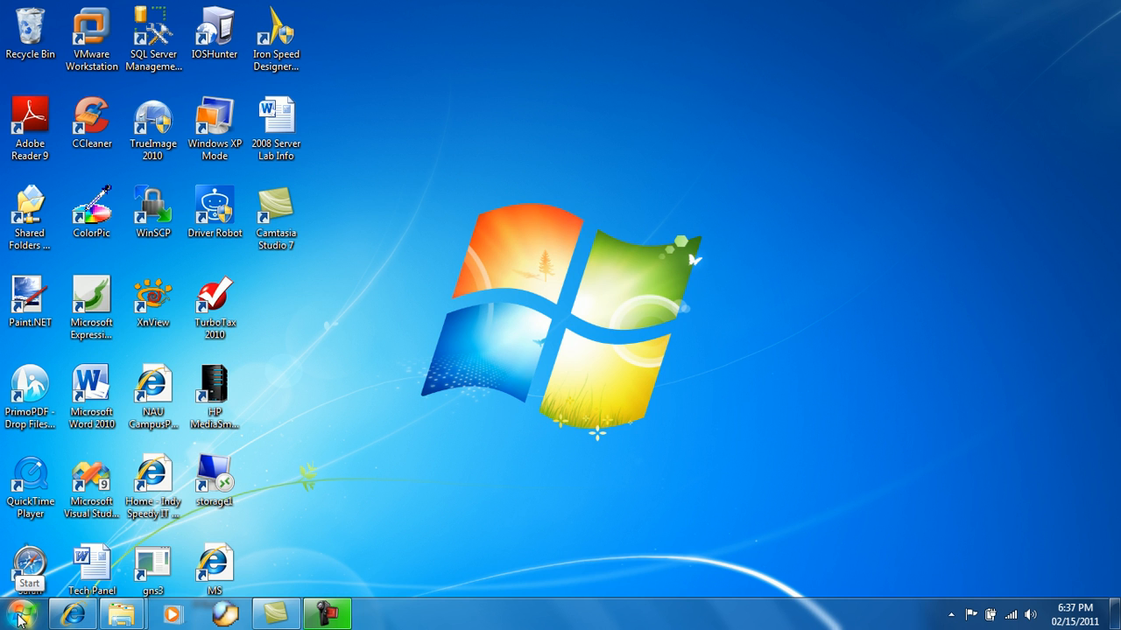
# Find Backup and Restore by searching 'ba' in Control Panel and open it.
pyautogui.click(20, 613)
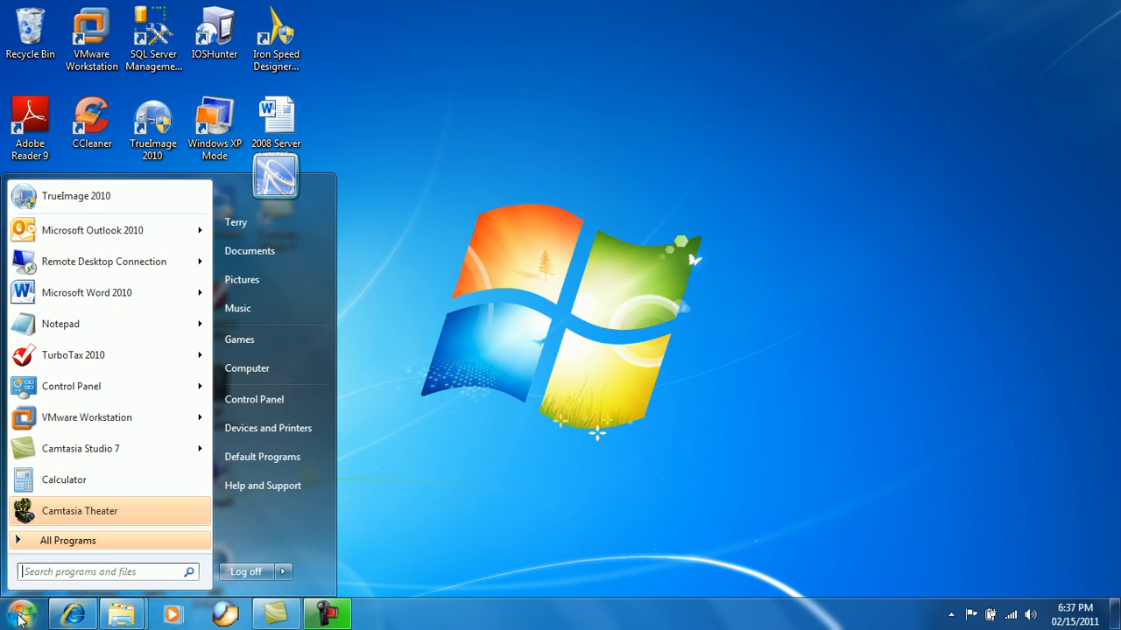
pyautogui.moveTo(254, 399)
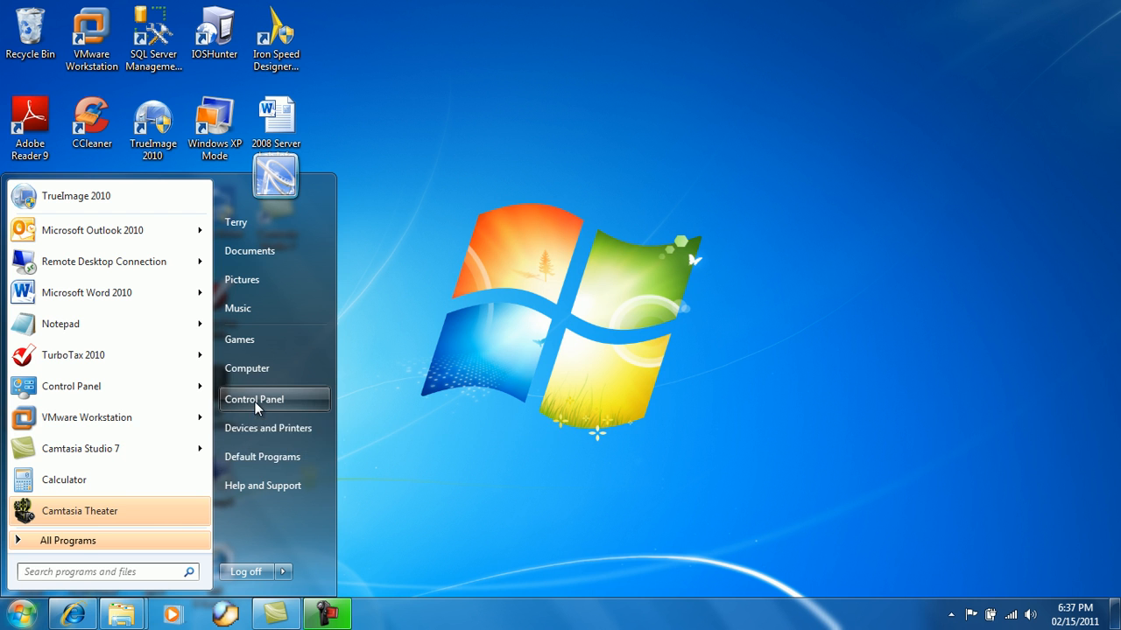
pyautogui.click(253, 399)
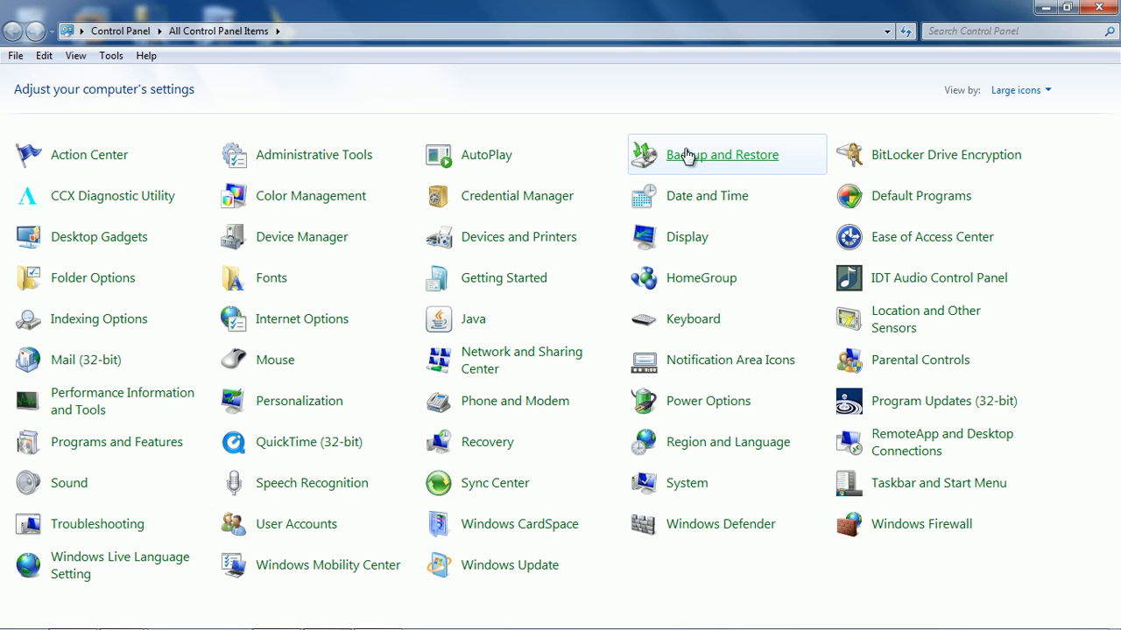
pyautogui.moveTo(705, 162)
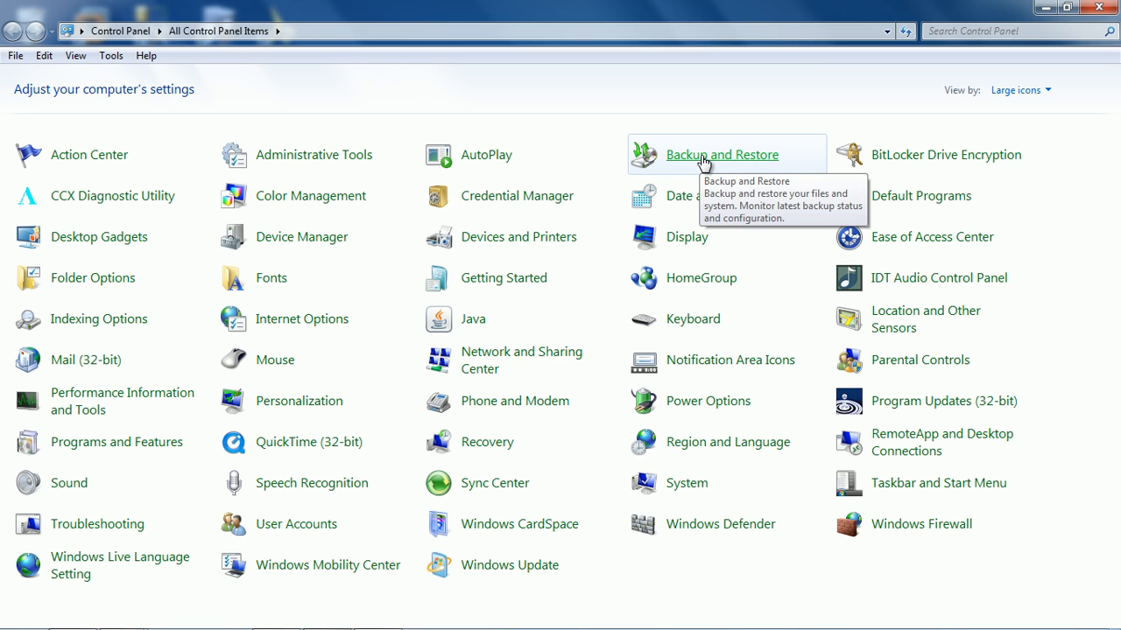
pyautogui.click(1007, 31)
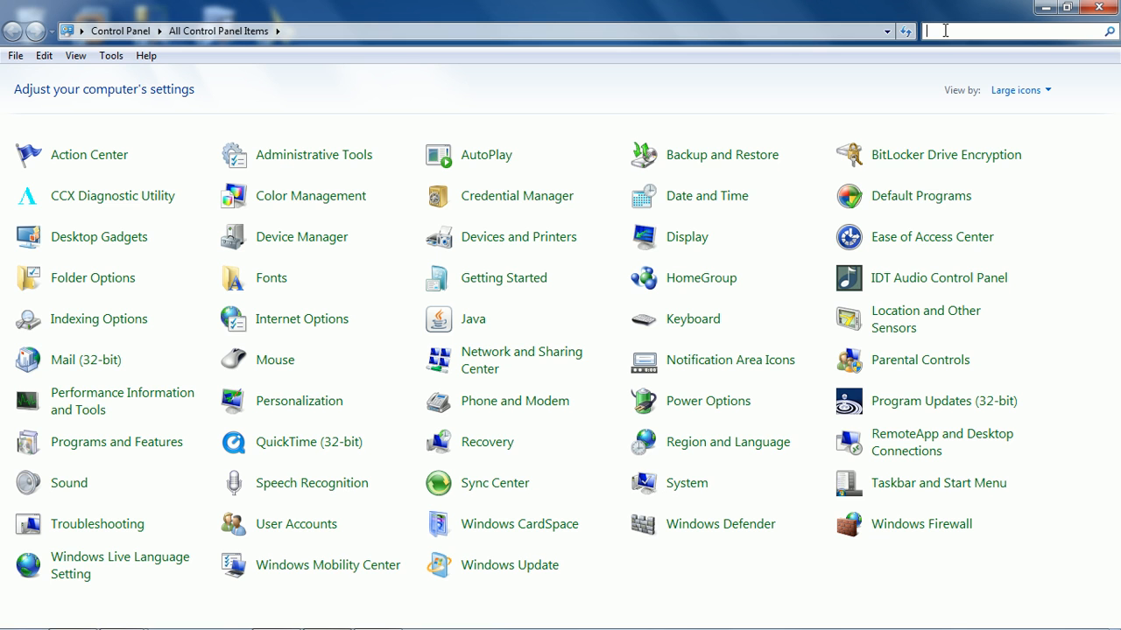
pyautogui.write('ba')
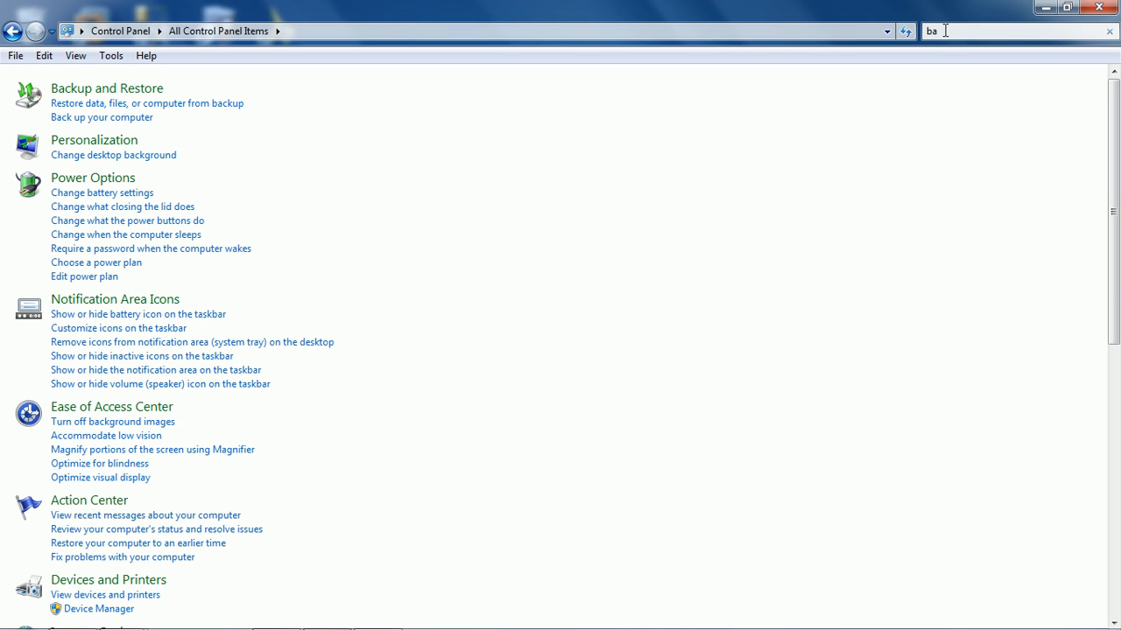
pyautogui.moveTo(100, 95)
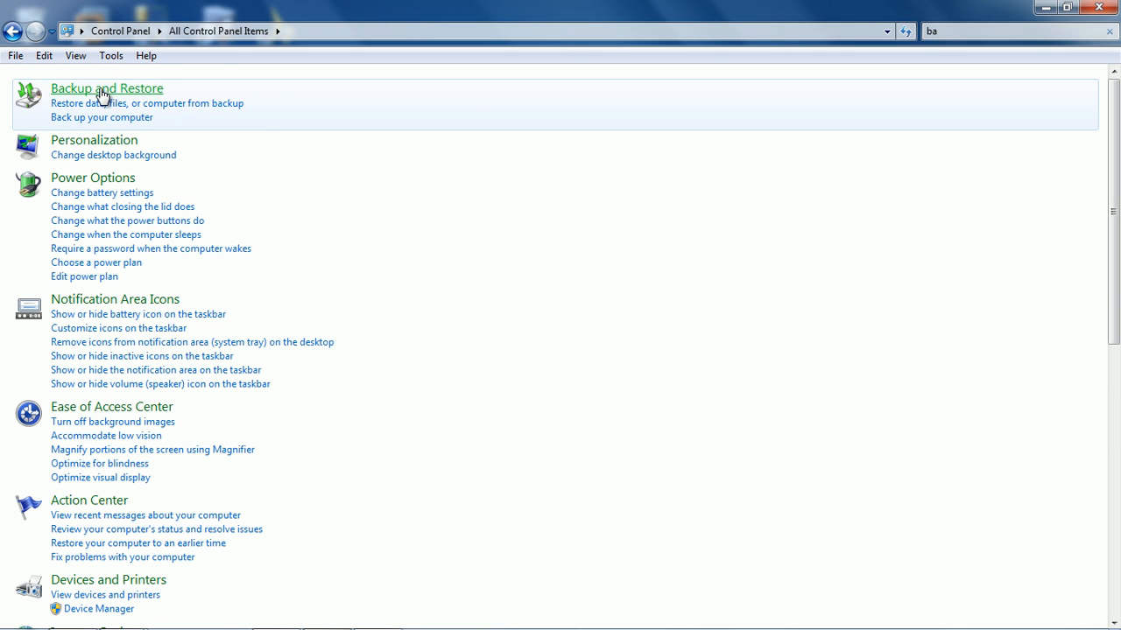
pyautogui.moveTo(105, 94)
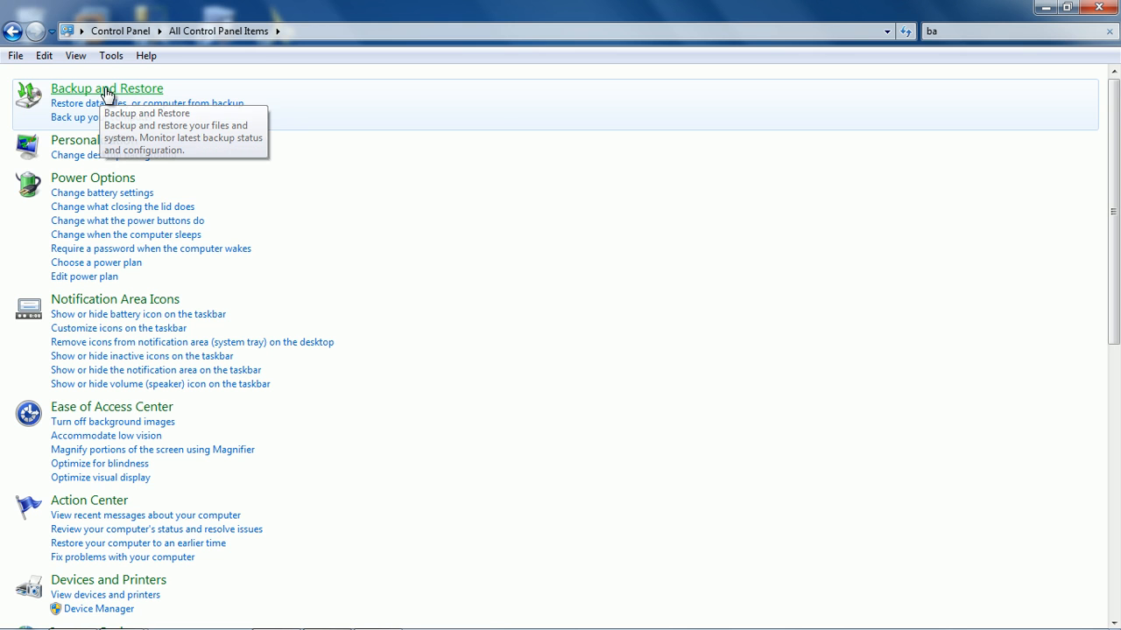
pyautogui.click(107, 89)
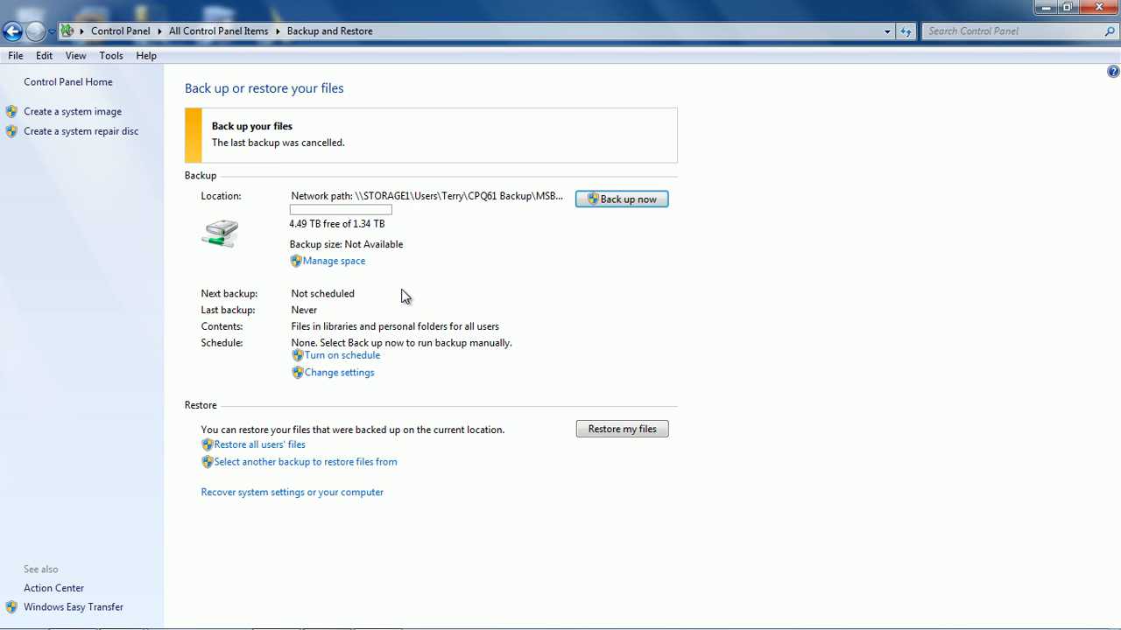
pyautogui.moveTo(128, 247)
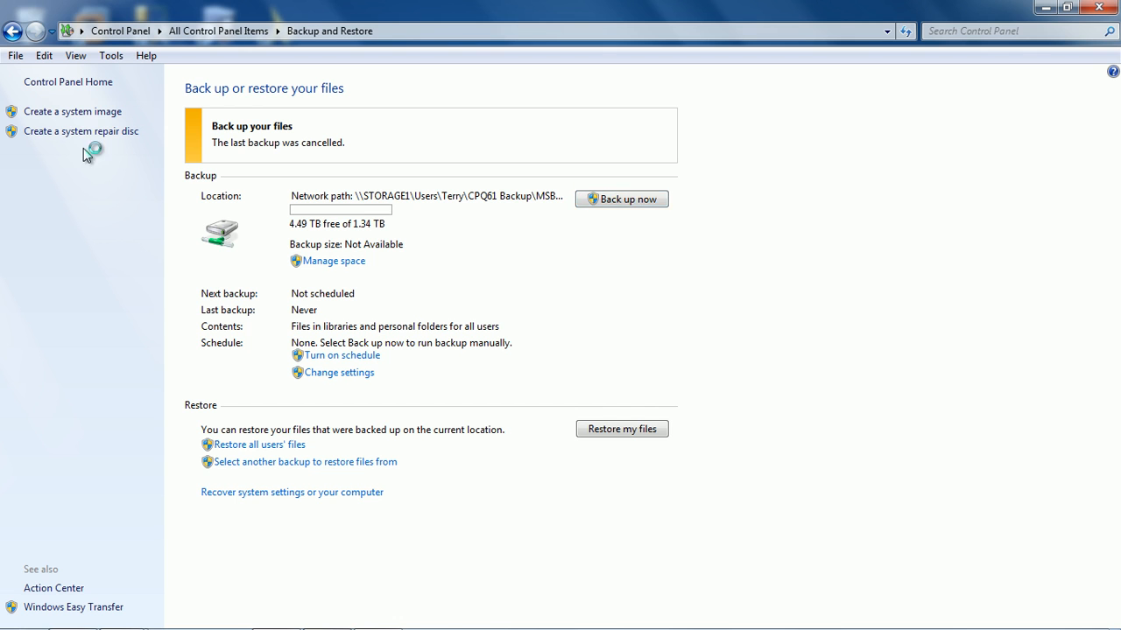
# Look at the system repair disc dialog, cancel it, and start Create a system image.
pyautogui.click(80, 131)
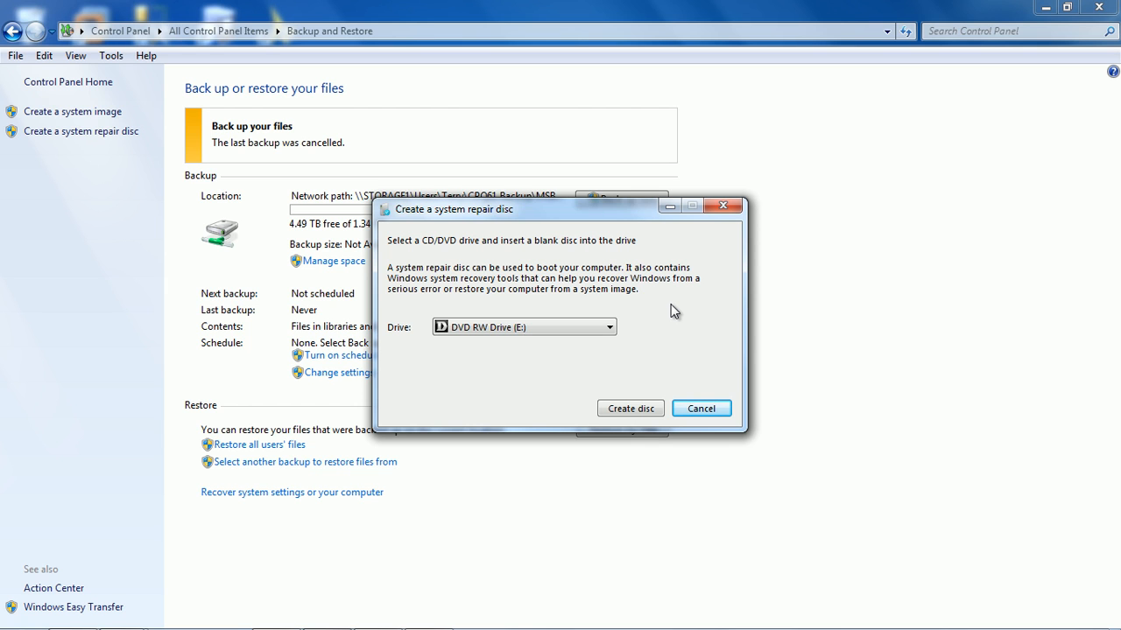
pyautogui.click(700, 408)
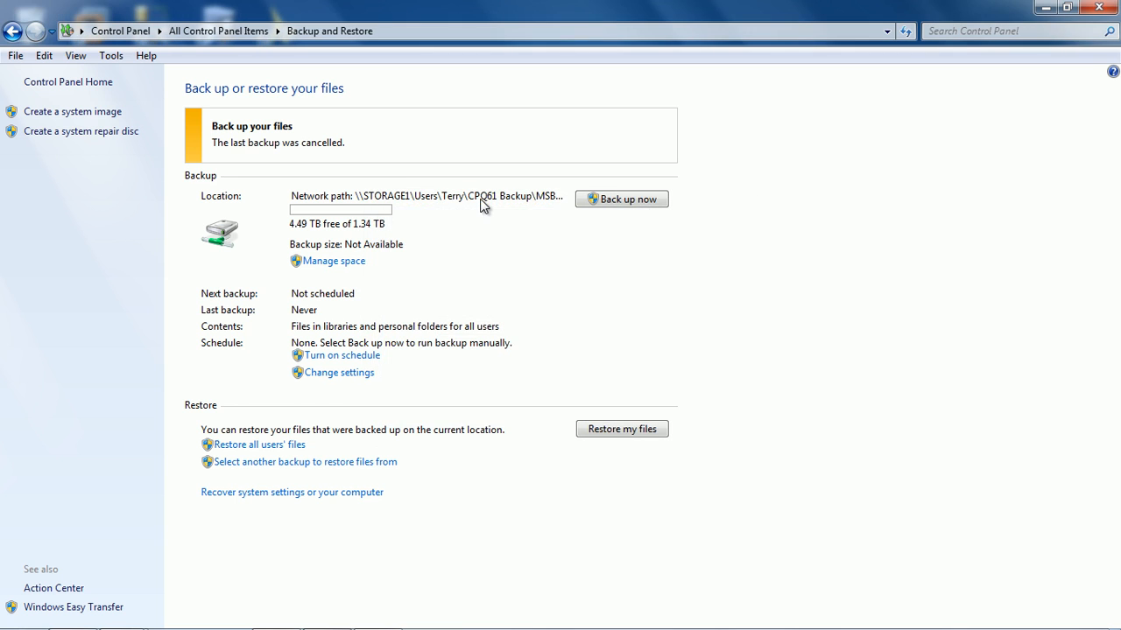
pyautogui.moveTo(47, 158)
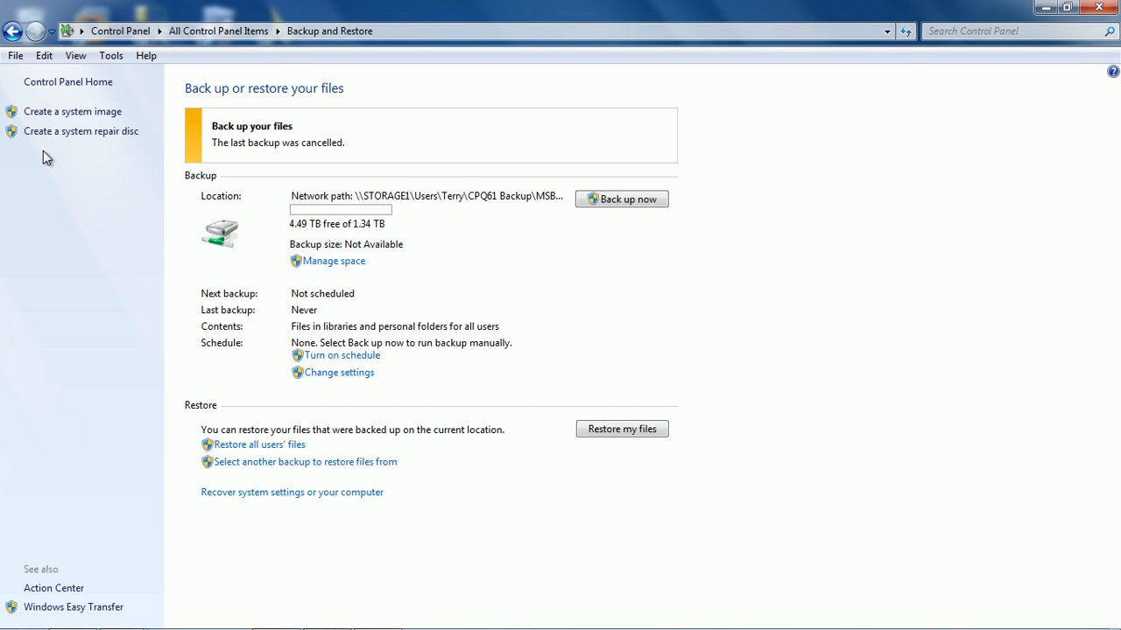
pyautogui.moveTo(130, 113)
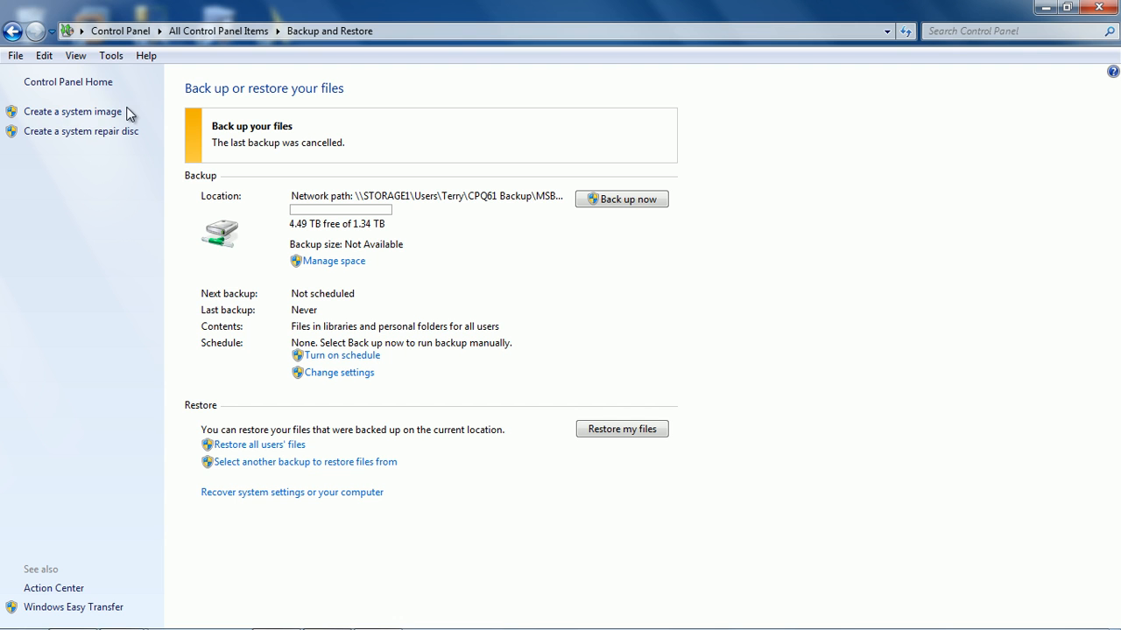
pyautogui.click(71, 111)
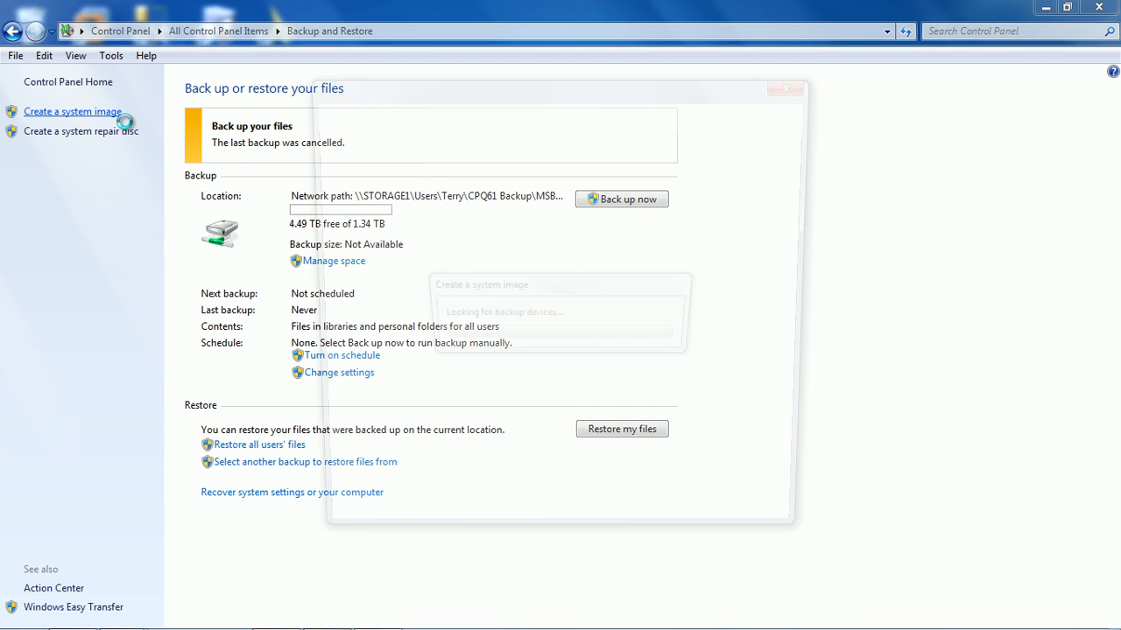
# Choose FreeAgent Drive (D:) as the hard disk destination for the system image.
pyautogui.click(72, 112)
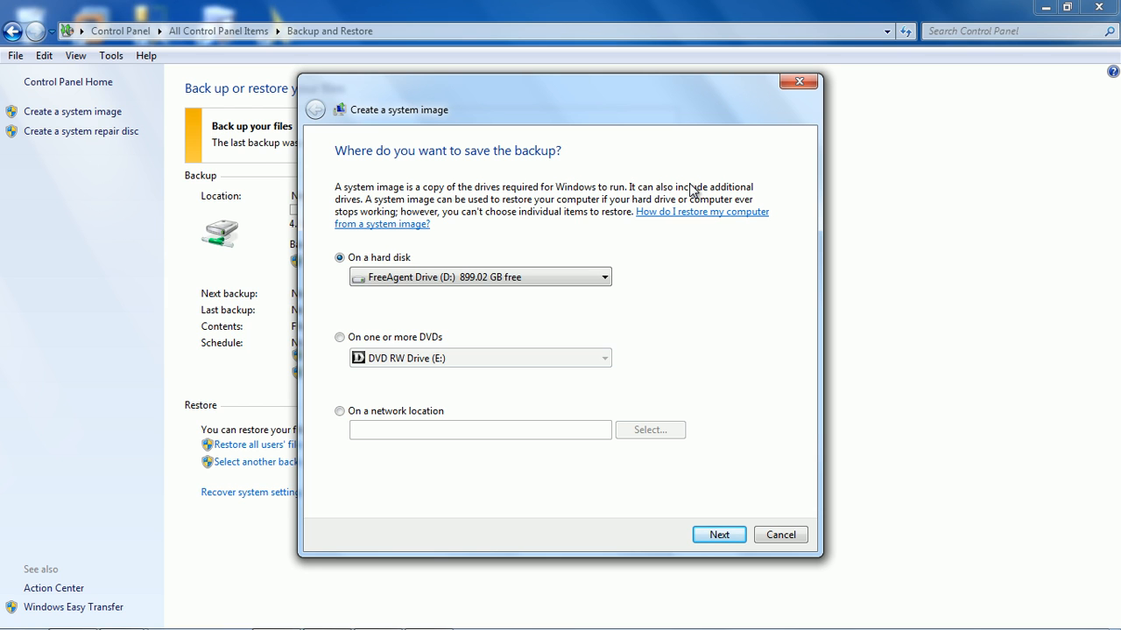
pyautogui.moveTo(465, 8)
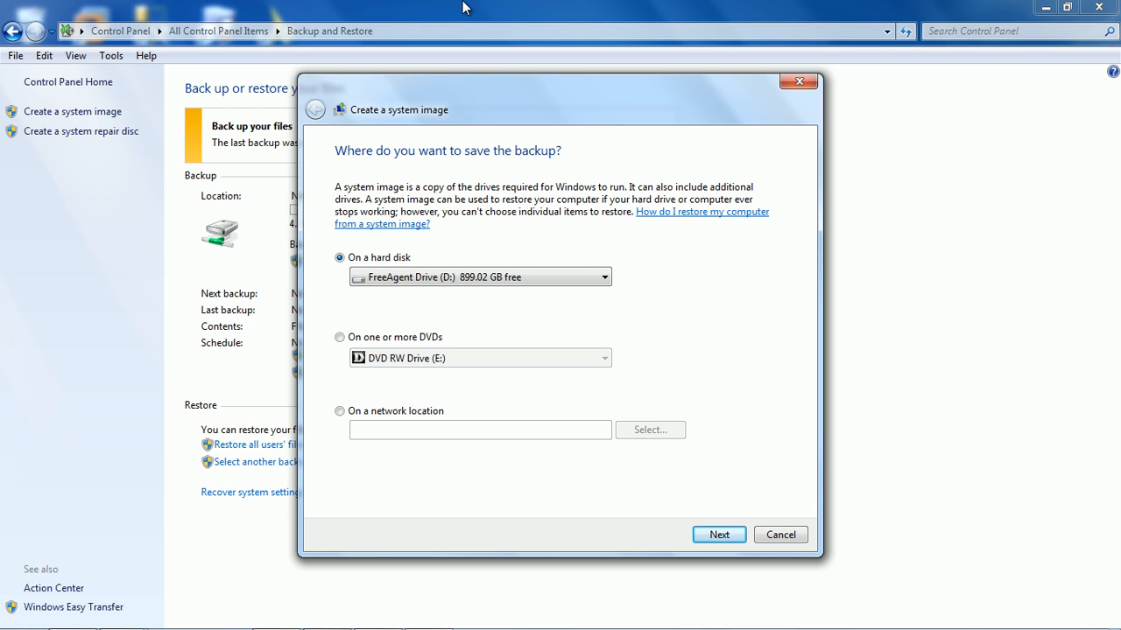
pyautogui.moveTo(699, 233)
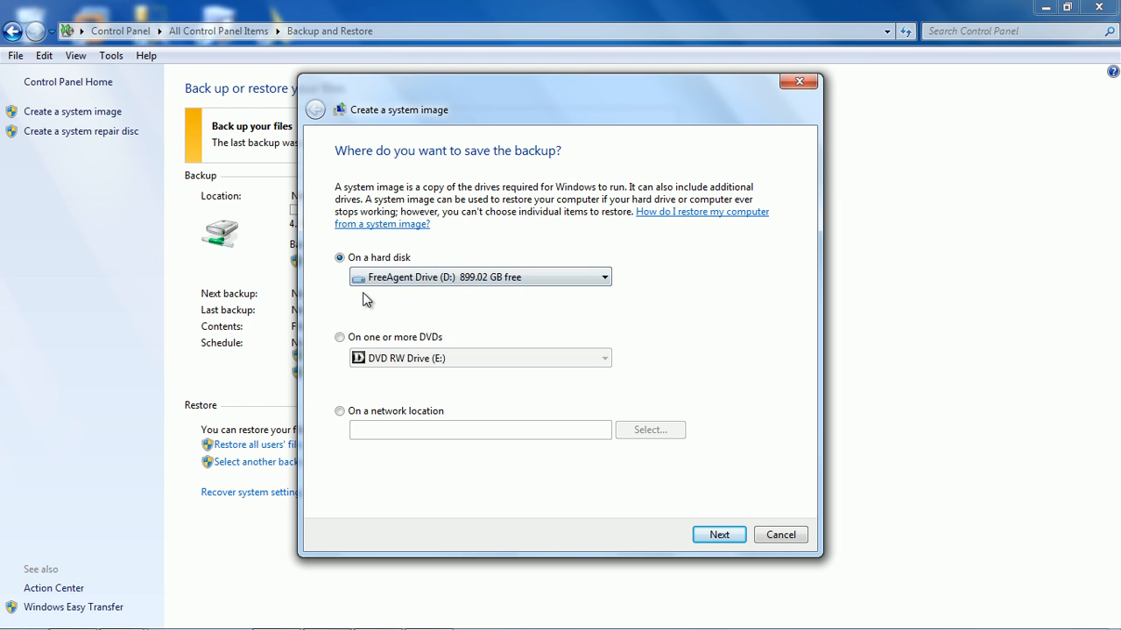
pyautogui.moveTo(374, 295)
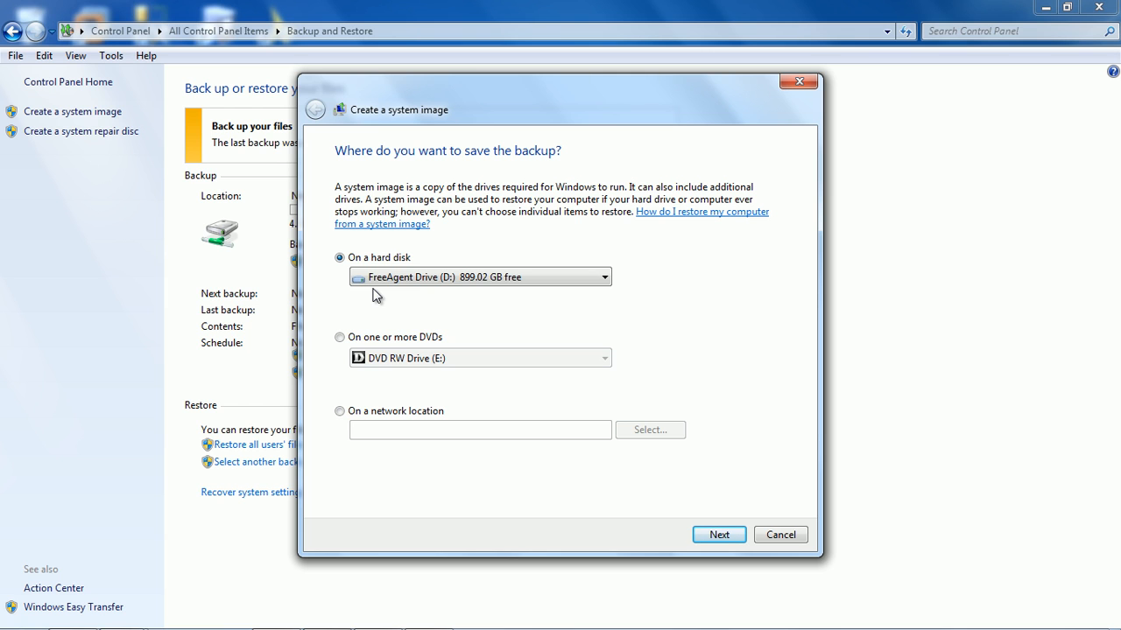
pyautogui.click(603, 276)
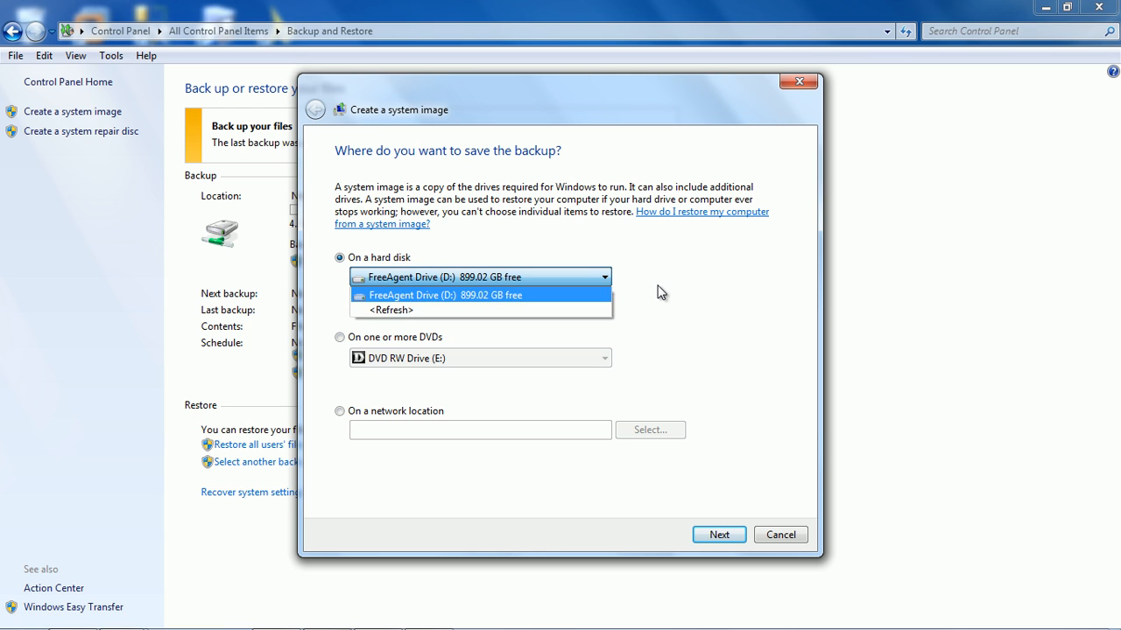
pyautogui.click(480, 295)
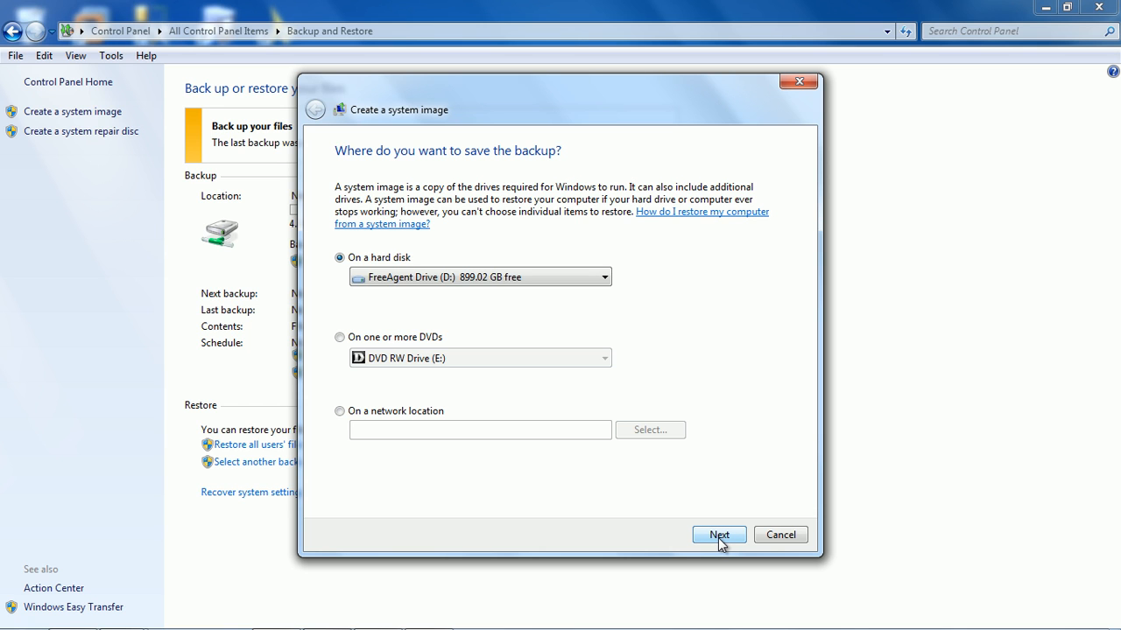
# Advance to the confirmation page listing SYSTEM and C: at up to 271 GB.
pyautogui.click(718, 535)
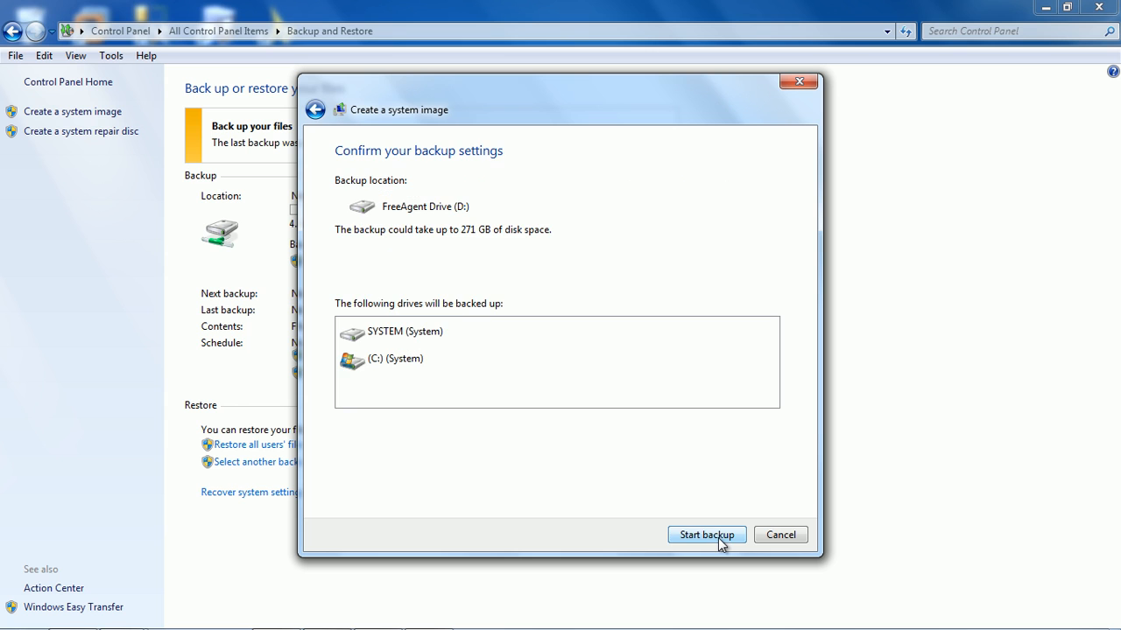
pyautogui.moveTo(545, 506)
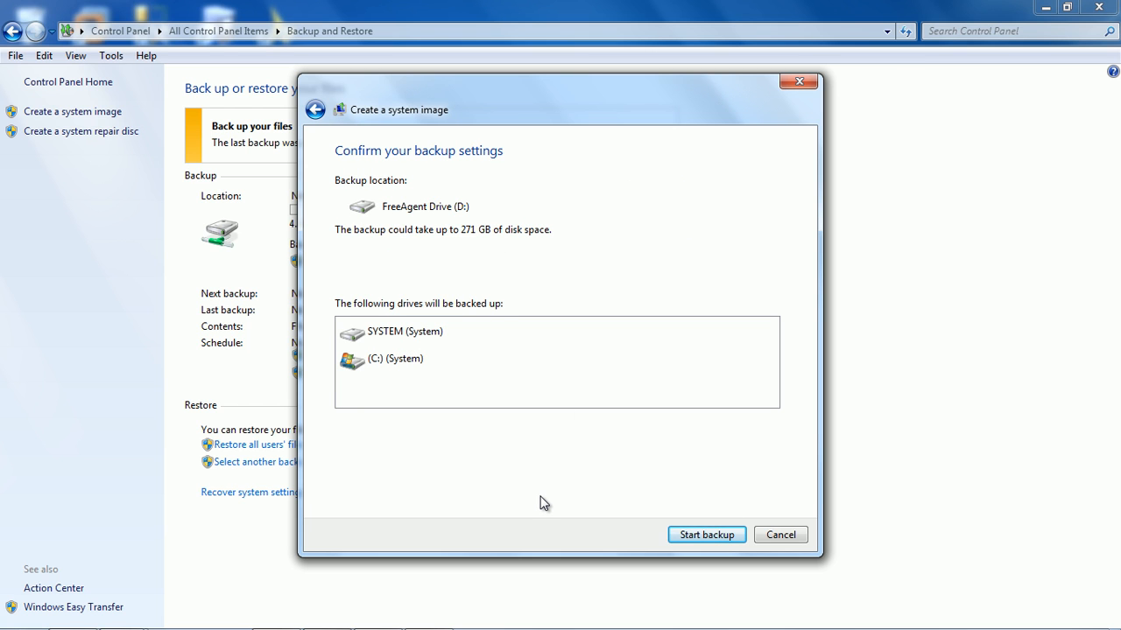
pyautogui.moveTo(432, 306)
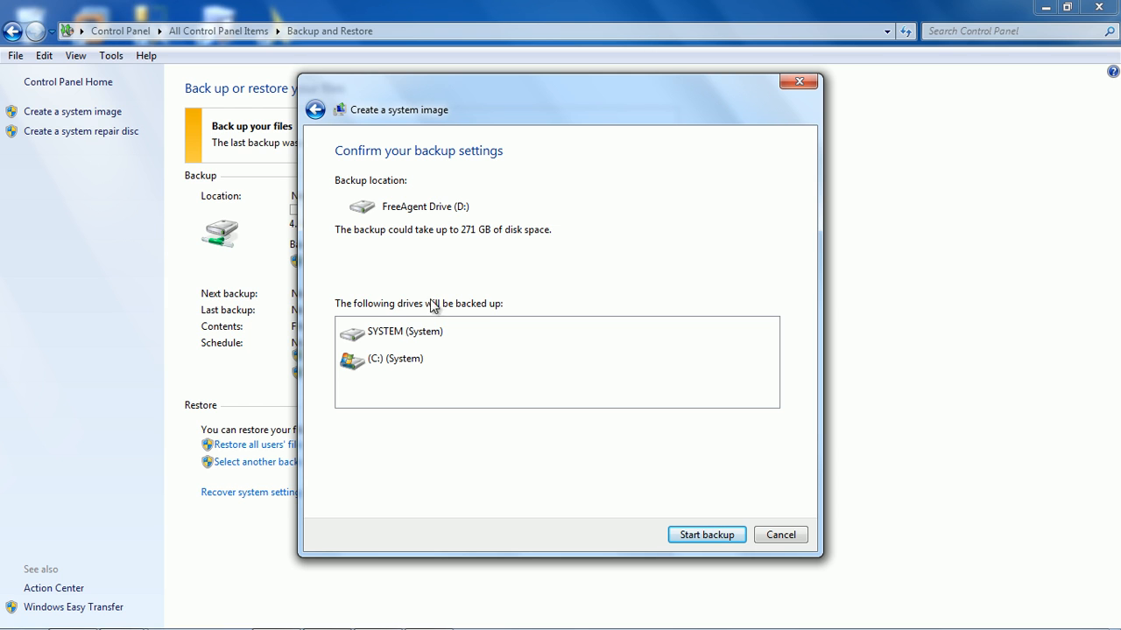
pyautogui.moveTo(488, 248)
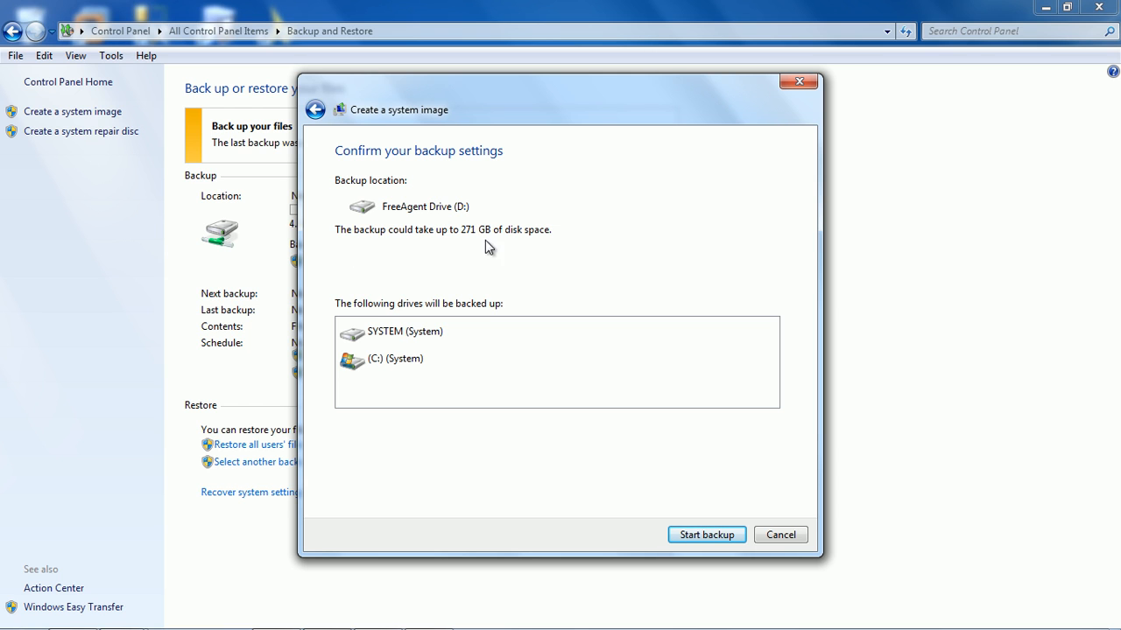
pyautogui.moveTo(654, 268)
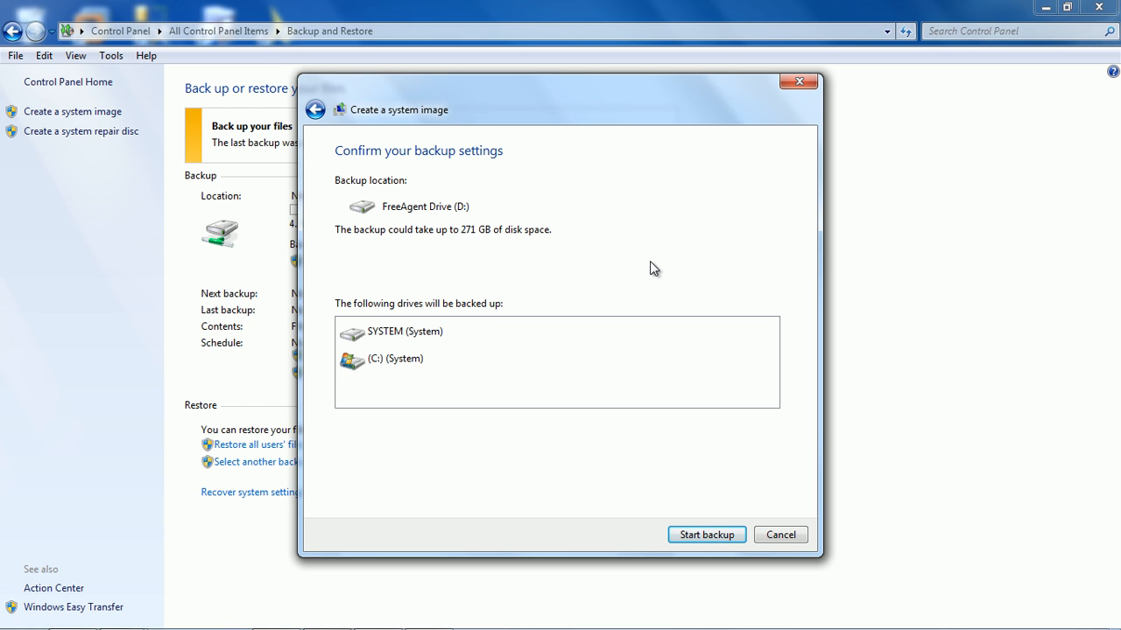
pyautogui.moveTo(707, 535)
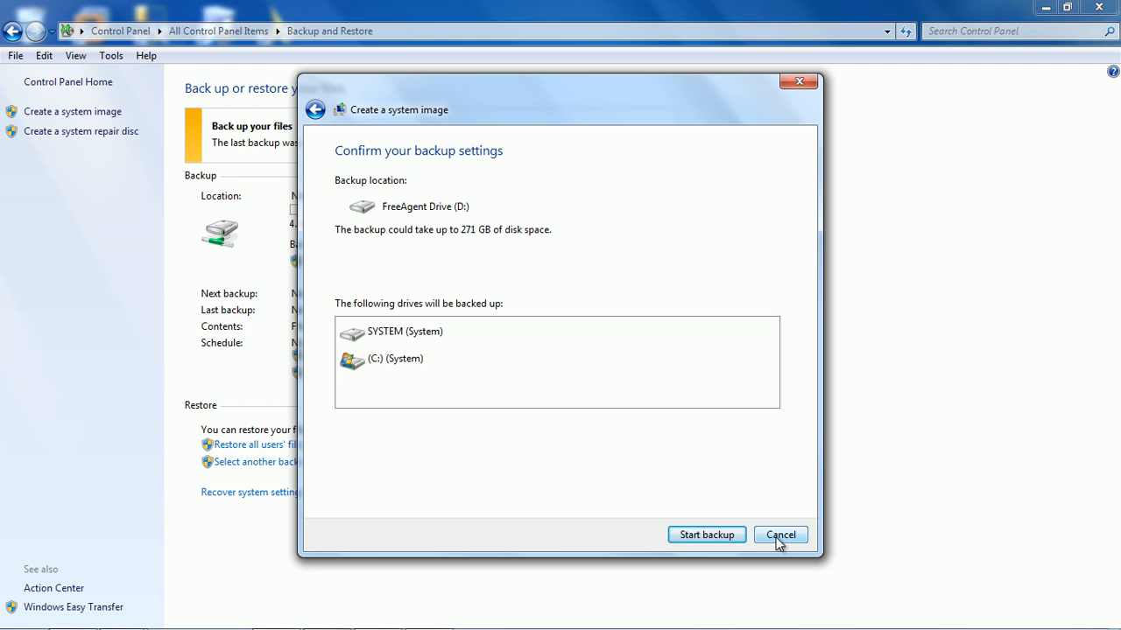
# Cancel the system image wizard and minimize the Backup and Restore window.
pyautogui.click(778, 535)
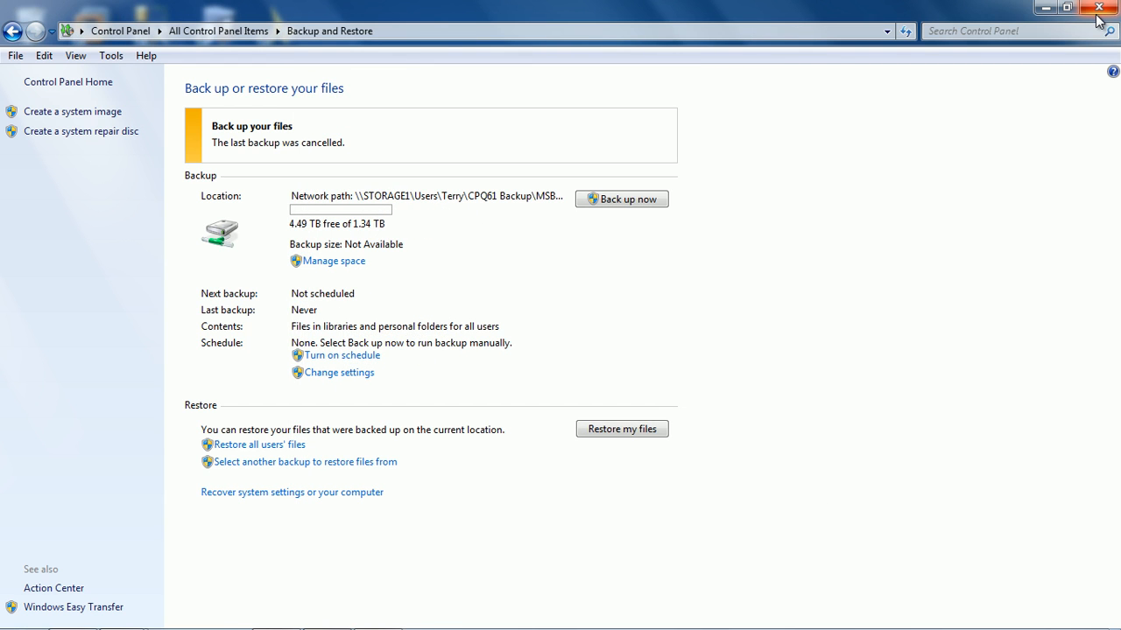
pyautogui.moveTo(1044, 8)
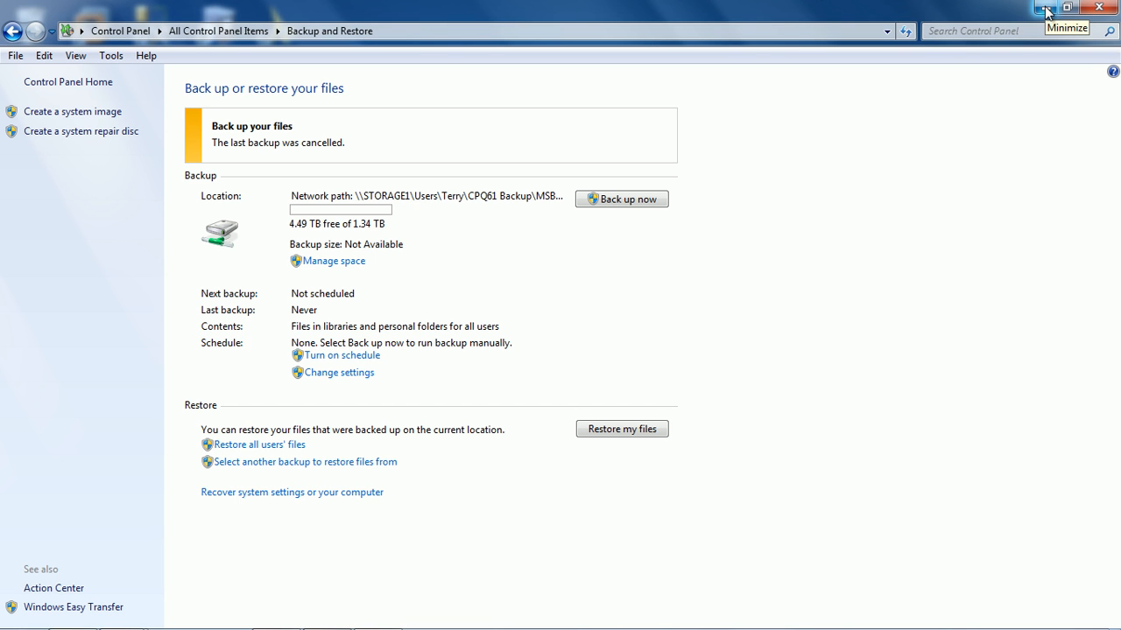
pyautogui.click(1047, 7)
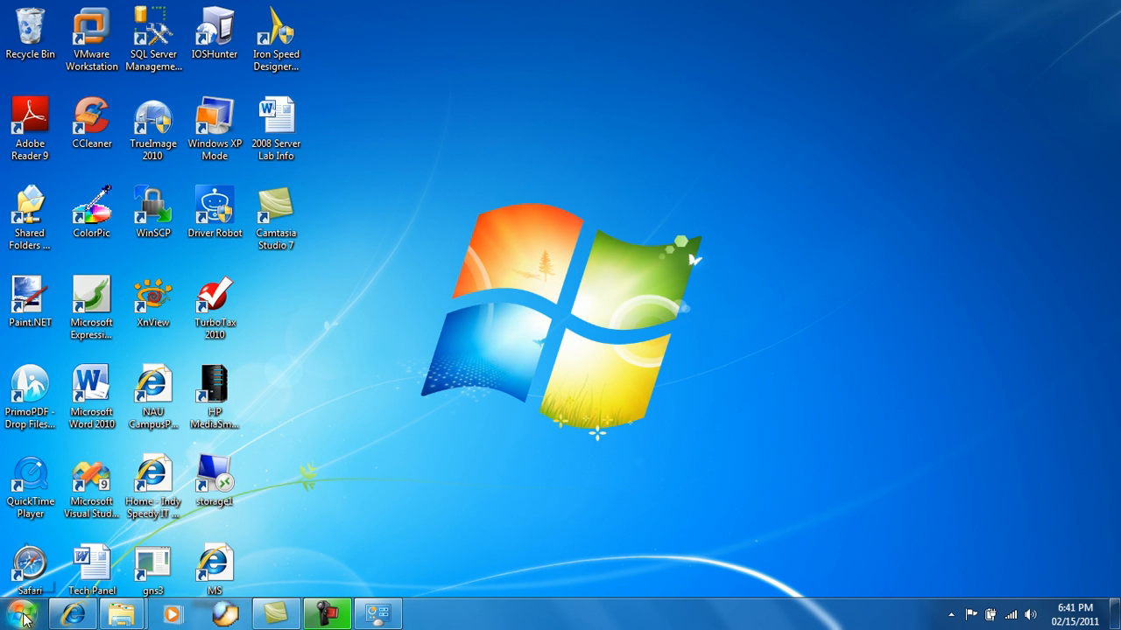
# Browse into WindowsImageBackup on FreeAgent Drive (D:) and return to the drive's top level.
pyautogui.click(121, 613)
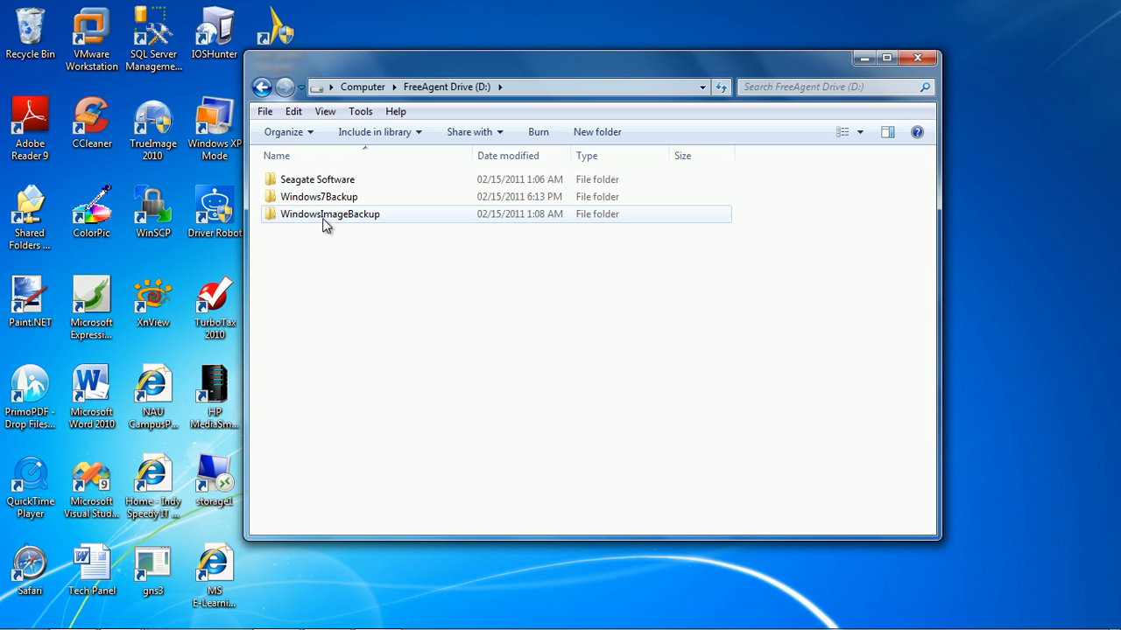
pyautogui.click(330, 214)
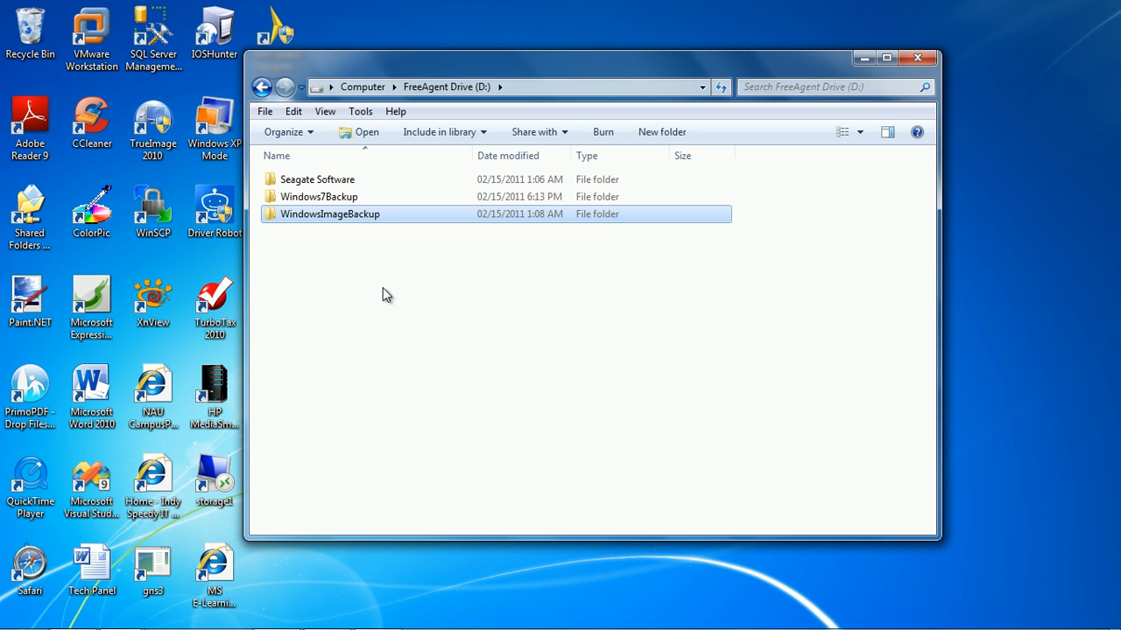
pyautogui.moveTo(355, 221)
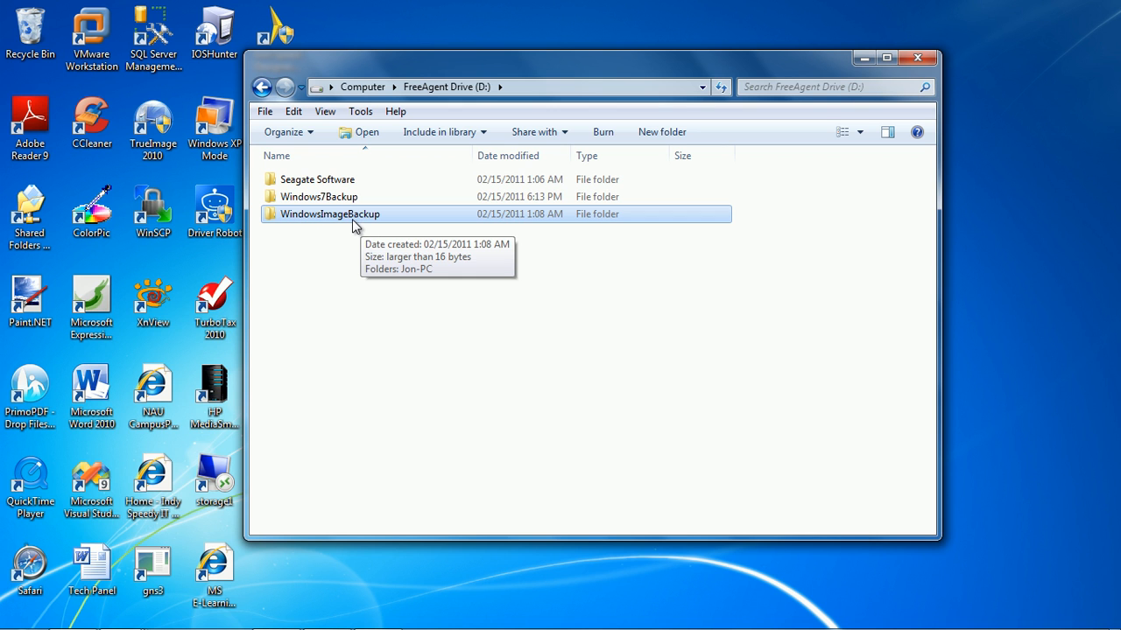
pyautogui.moveTo(324, 235)
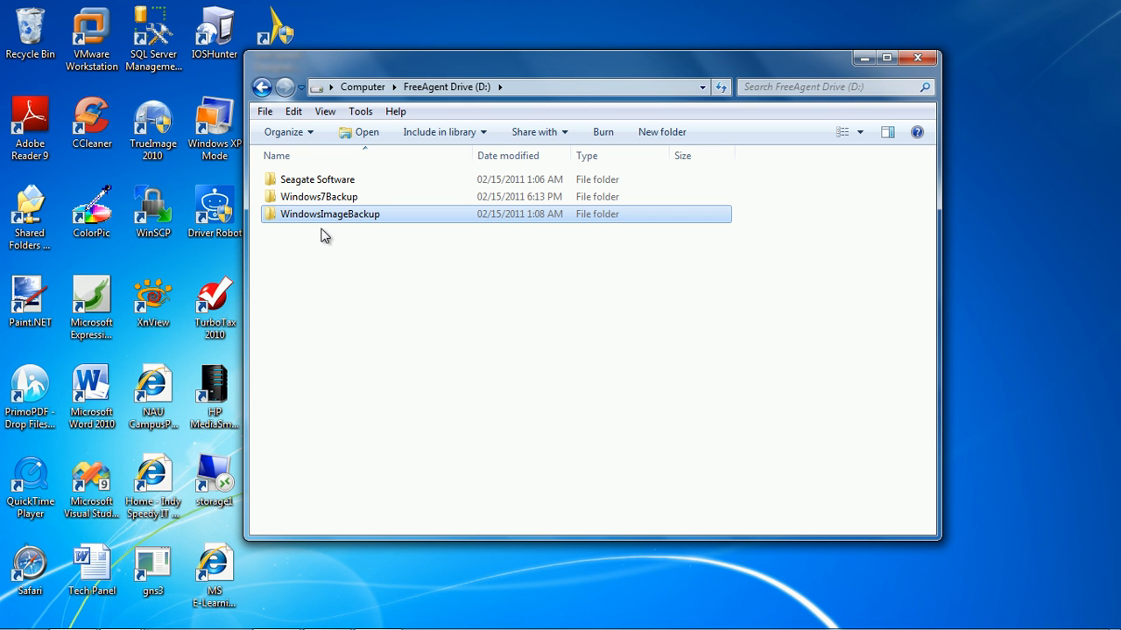
pyautogui.moveTo(488, 237)
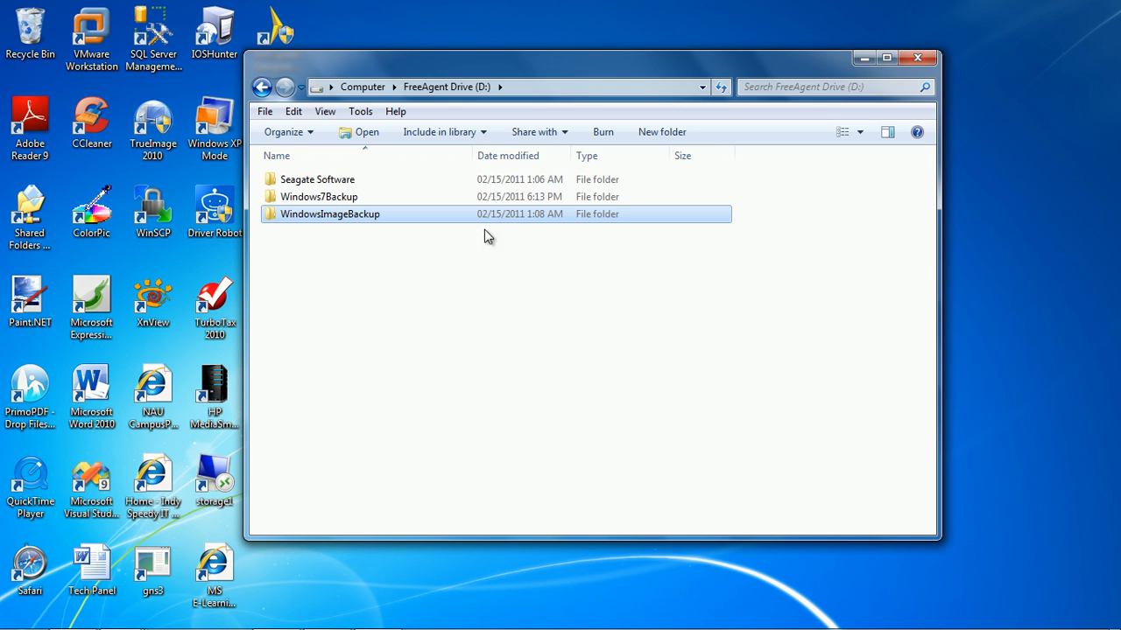
pyautogui.moveTo(325, 224)
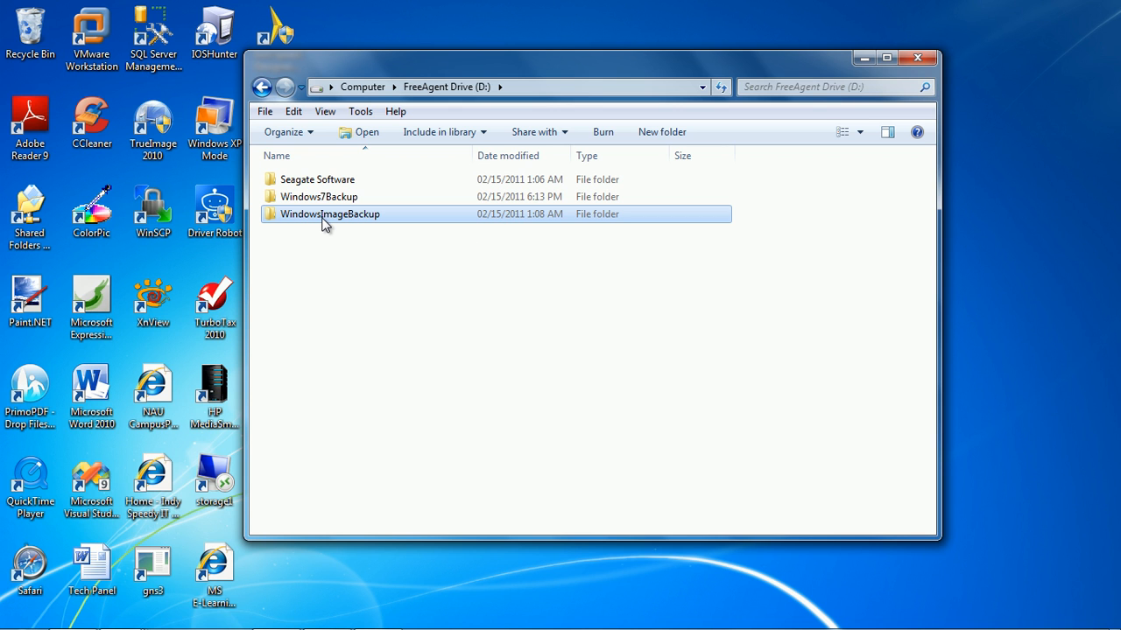
pyautogui.moveTo(330, 213)
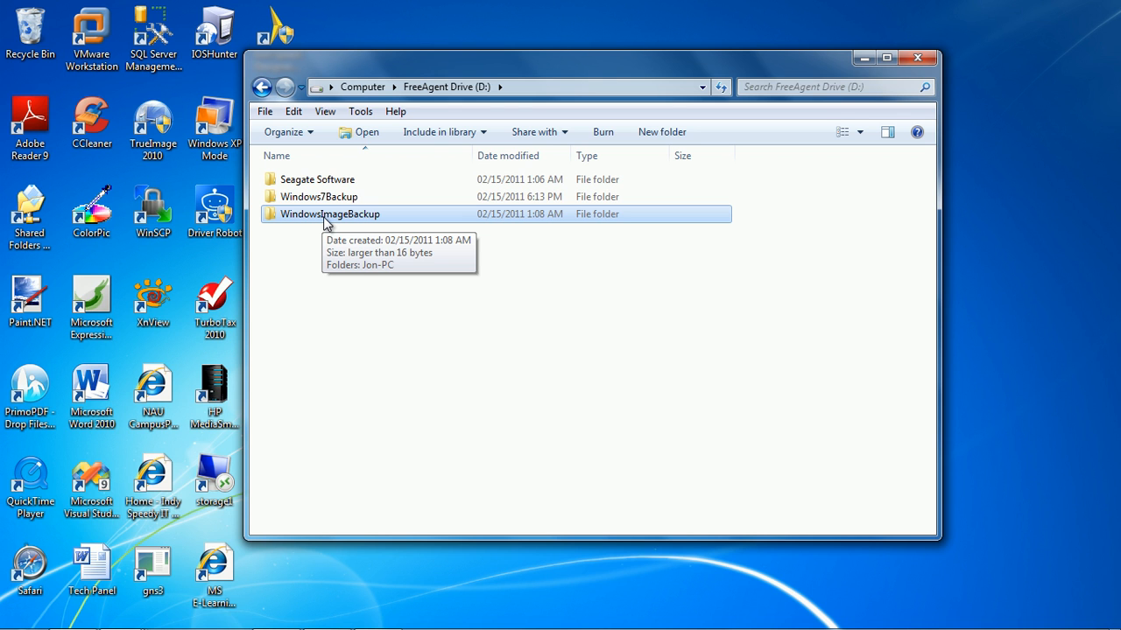
pyautogui.doubleClick(330, 214)
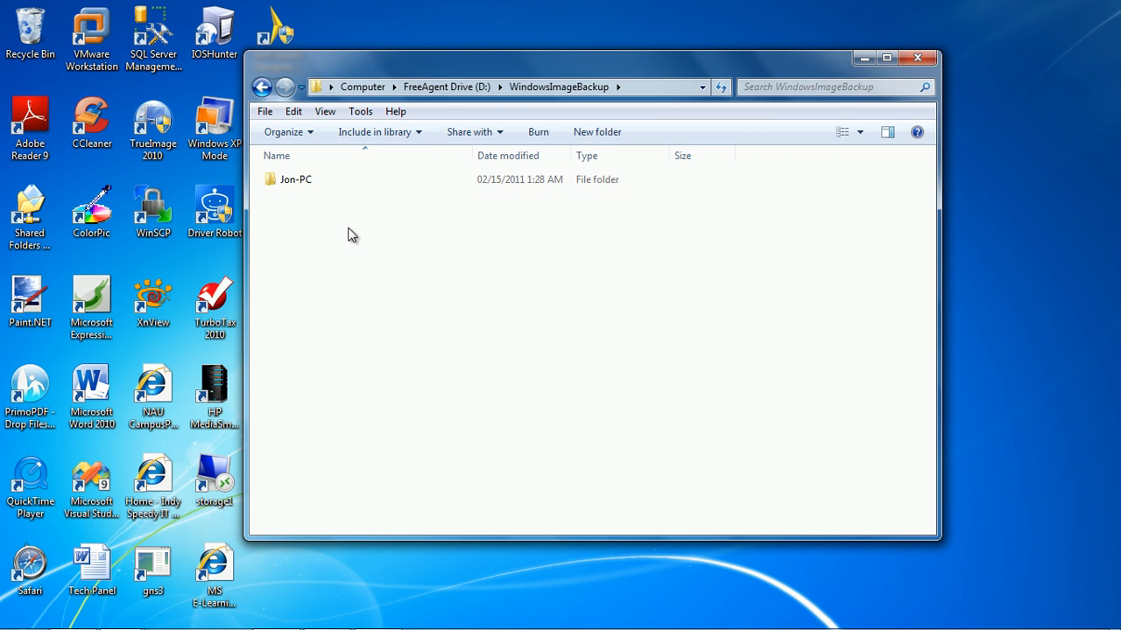
pyautogui.click(263, 86)
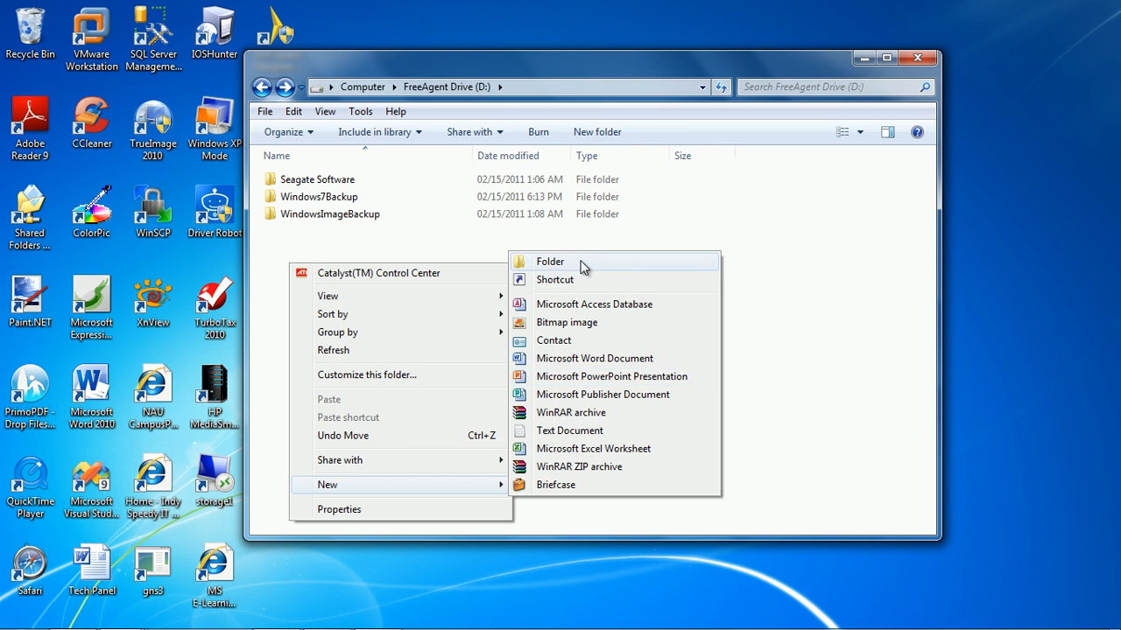
# Create folder BackupSystem2-14-2011 on D: and drag WindowsImageBackup into it.
pyautogui.click(550, 261)
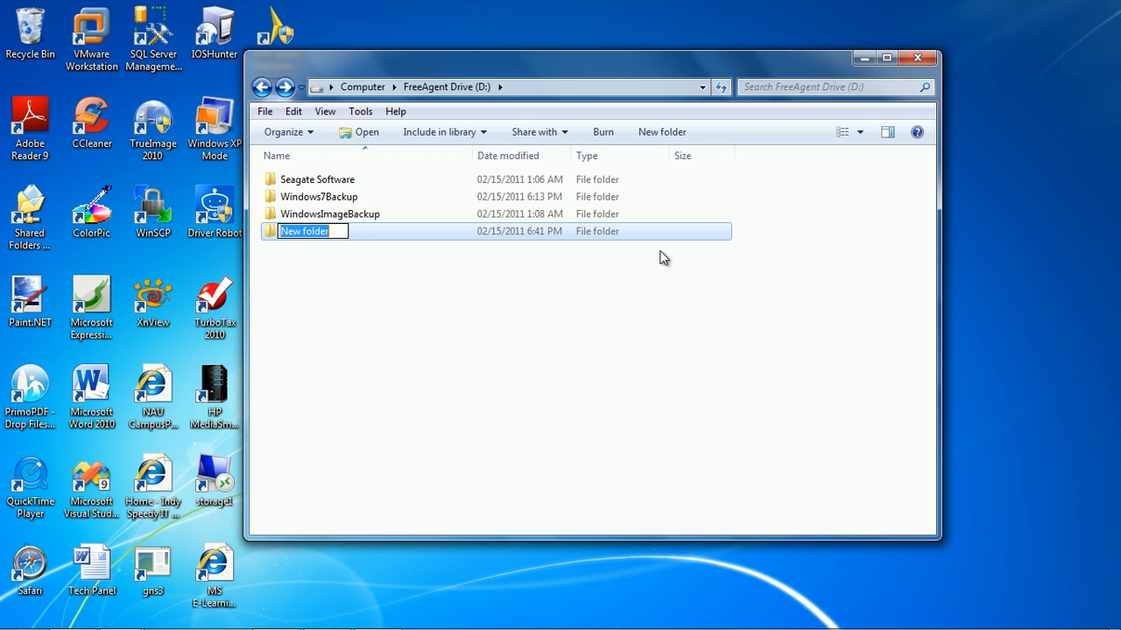
pyautogui.write('BackupS')
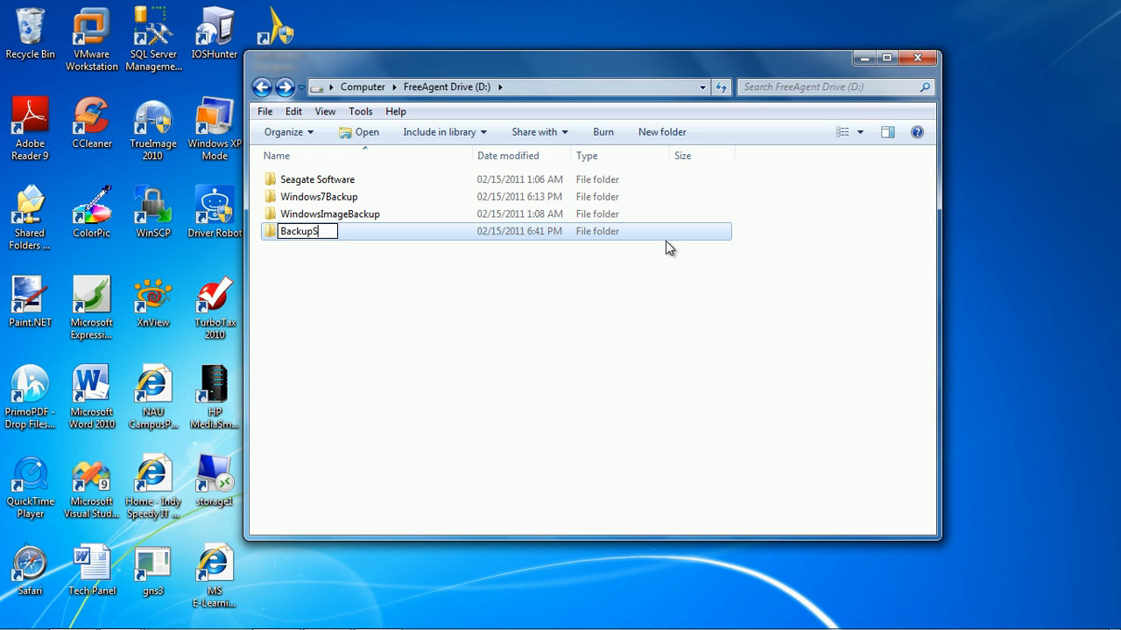
pyautogui.write('ystem2-14')
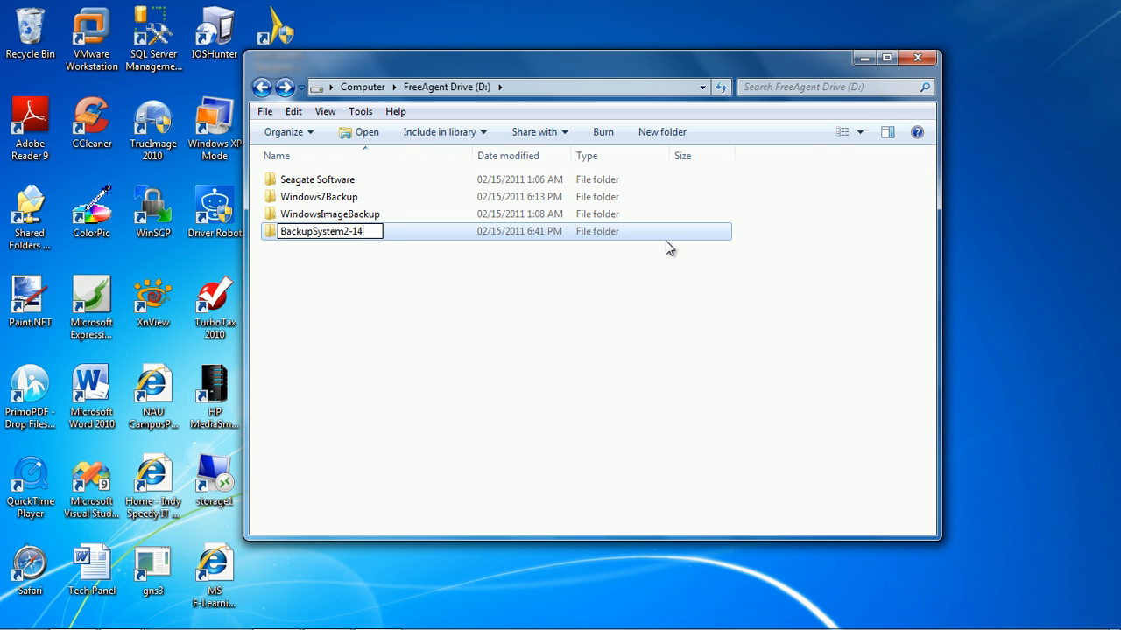
pyautogui.write('-2011')
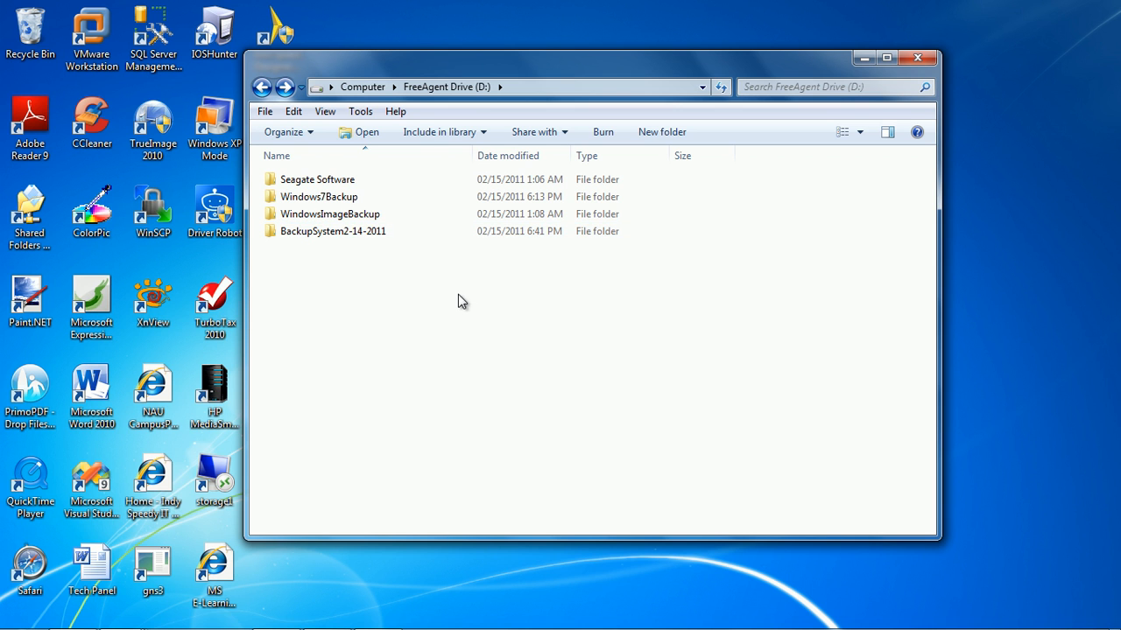
pyautogui.click(330, 213)
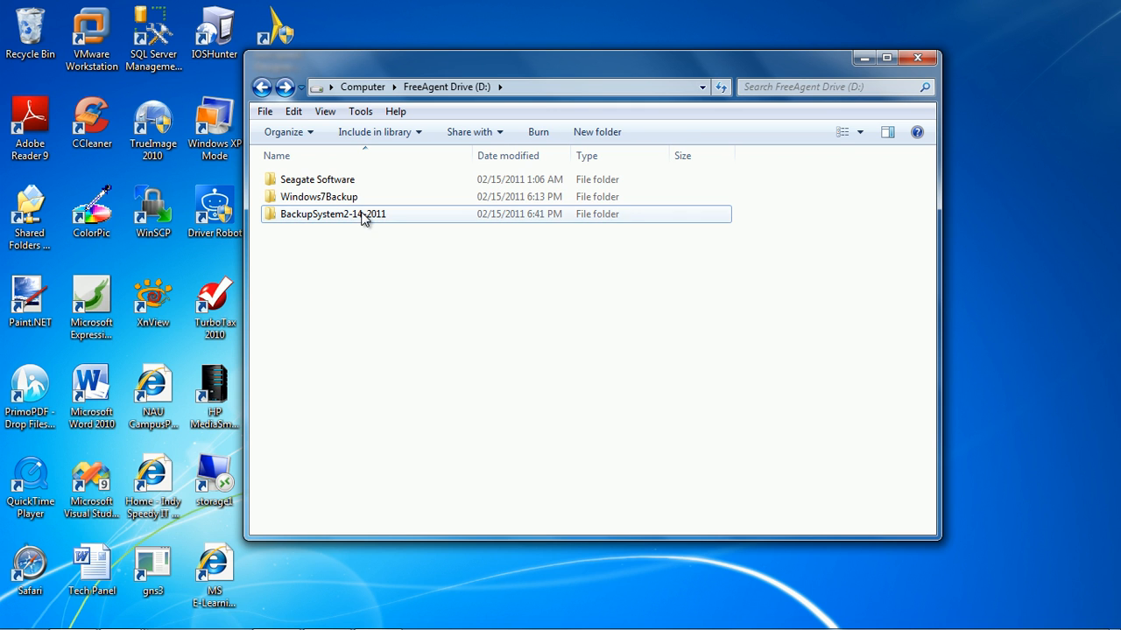
# Select the BackupSystem2-14-2011 folder, then close the FreeAgent Drive window.
pyautogui.click(333, 214)
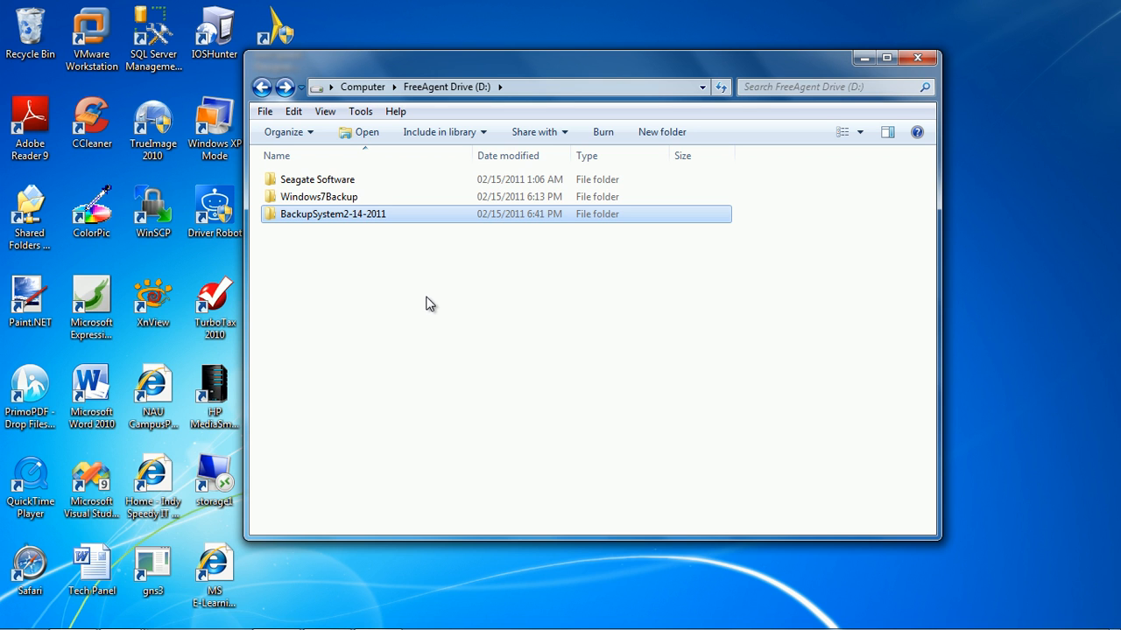
pyautogui.moveTo(414, 297)
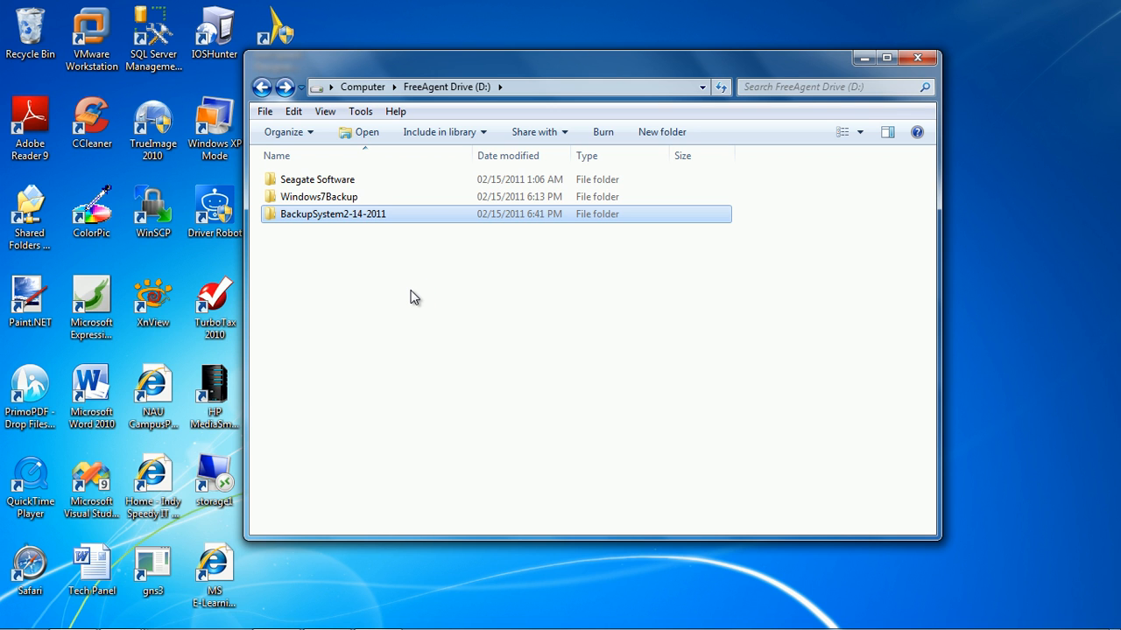
pyautogui.moveTo(405, 281)
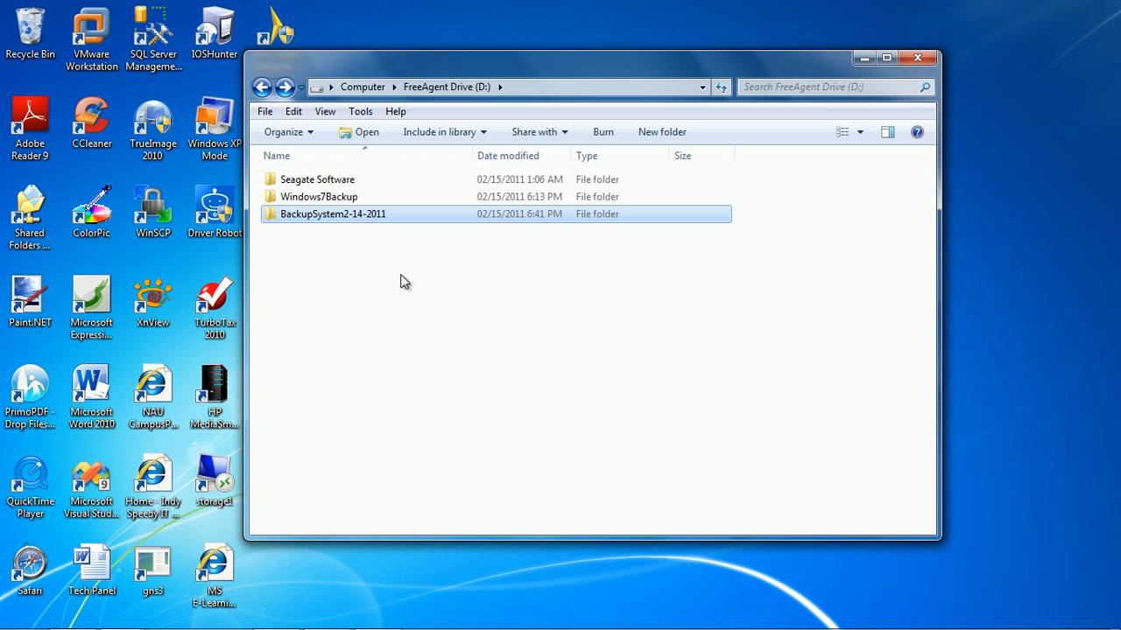
pyautogui.moveTo(334, 242)
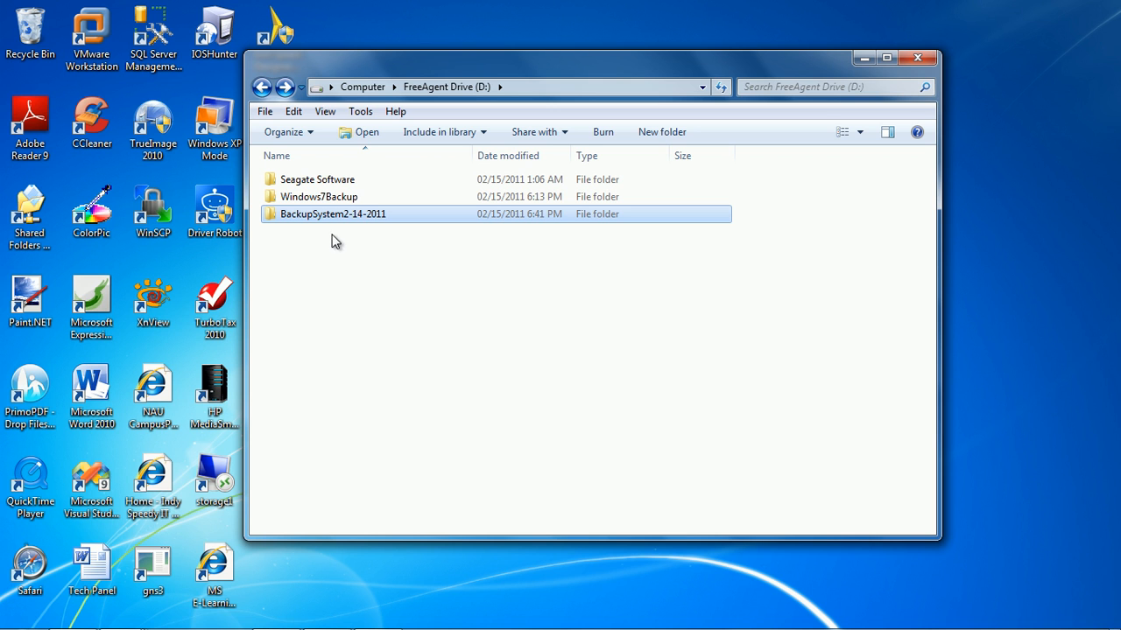
pyautogui.moveTo(345, 250)
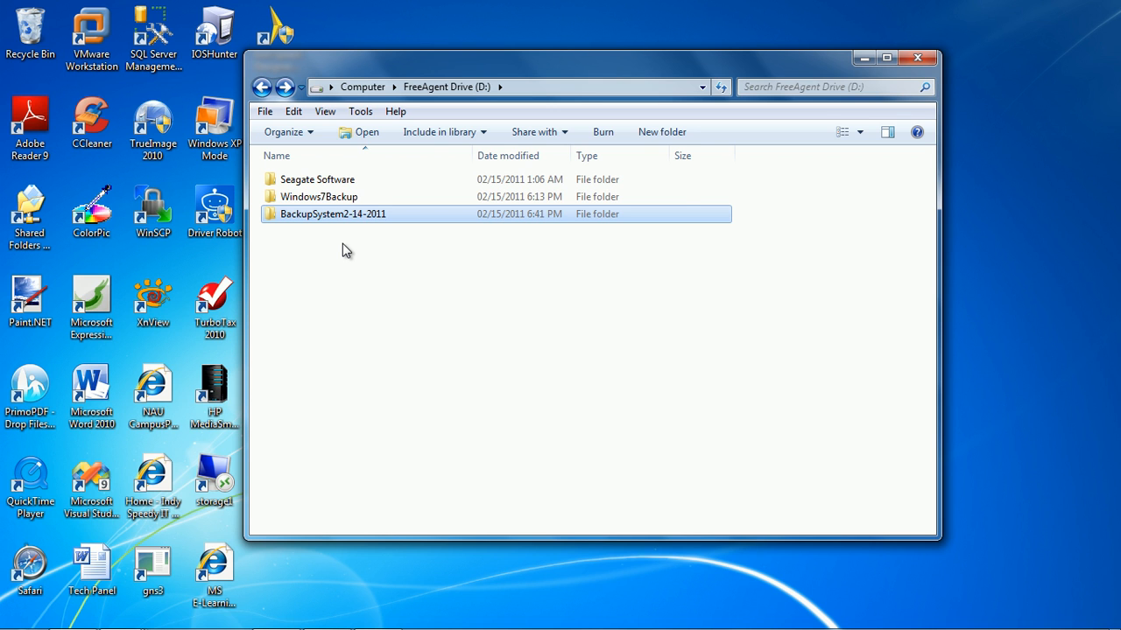
pyautogui.click(917, 58)
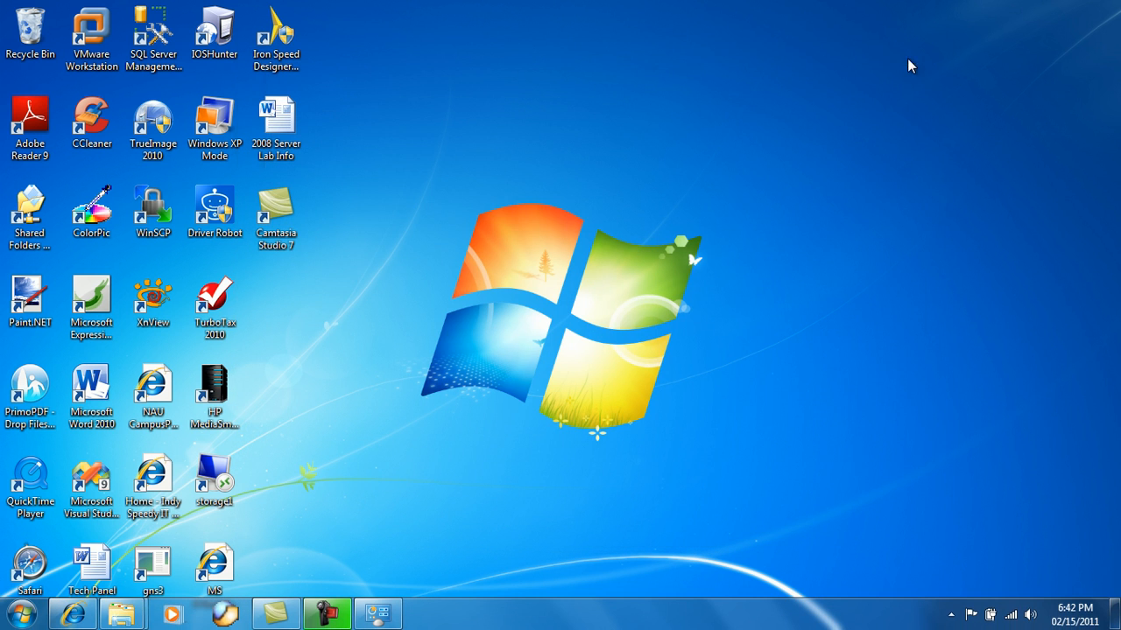
pyautogui.moveTo(457, 425)
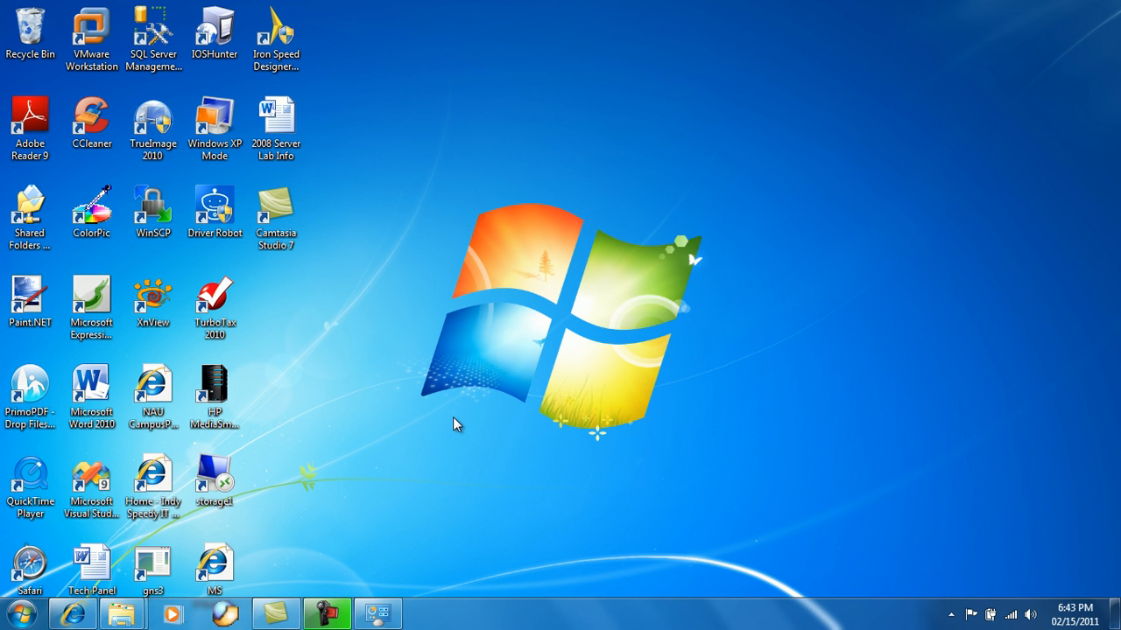
pyautogui.moveTo(257, 570)
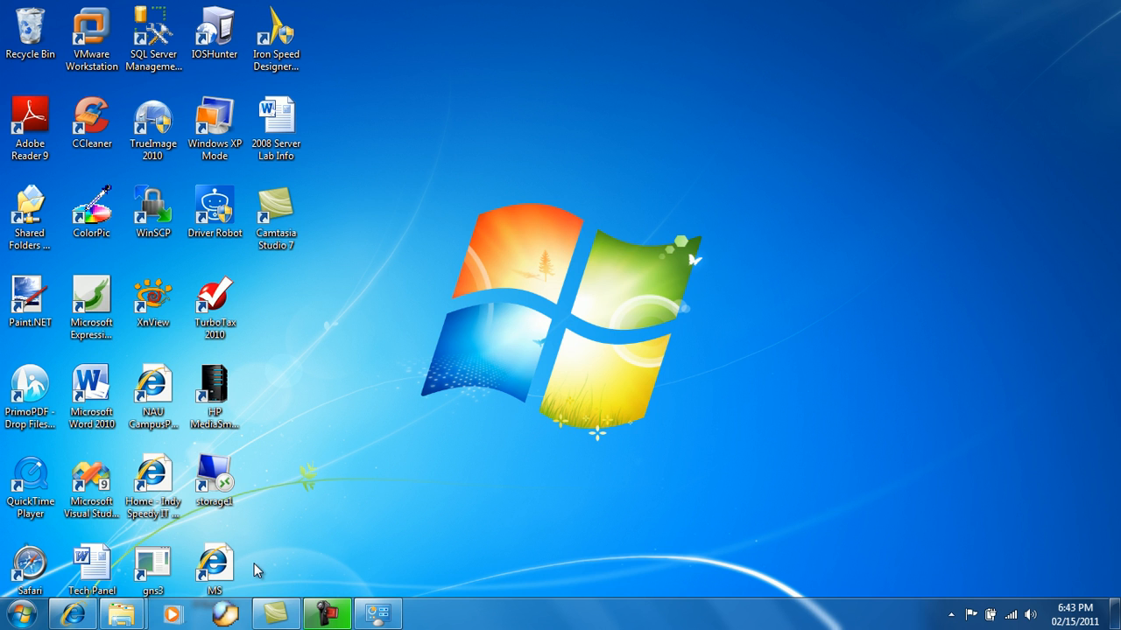